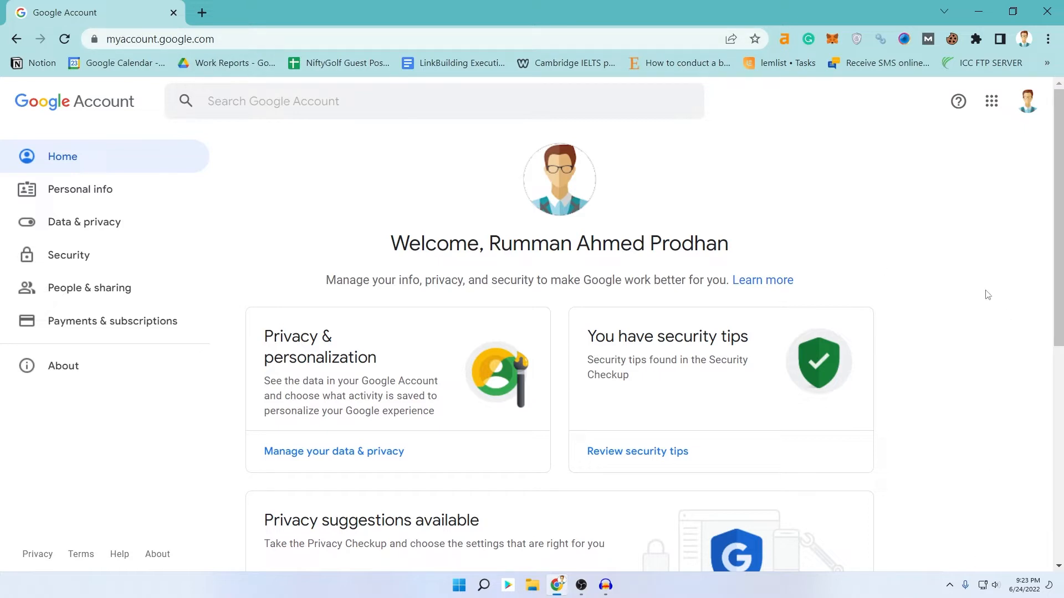
pyautogui.moveTo(374, 231)
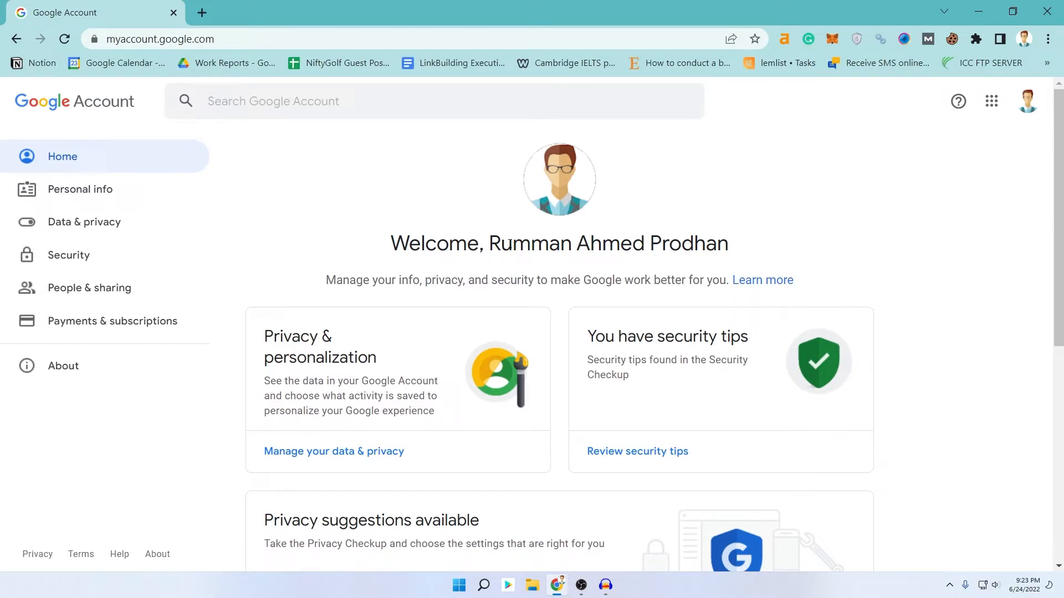
pyautogui.moveTo(914, 222)
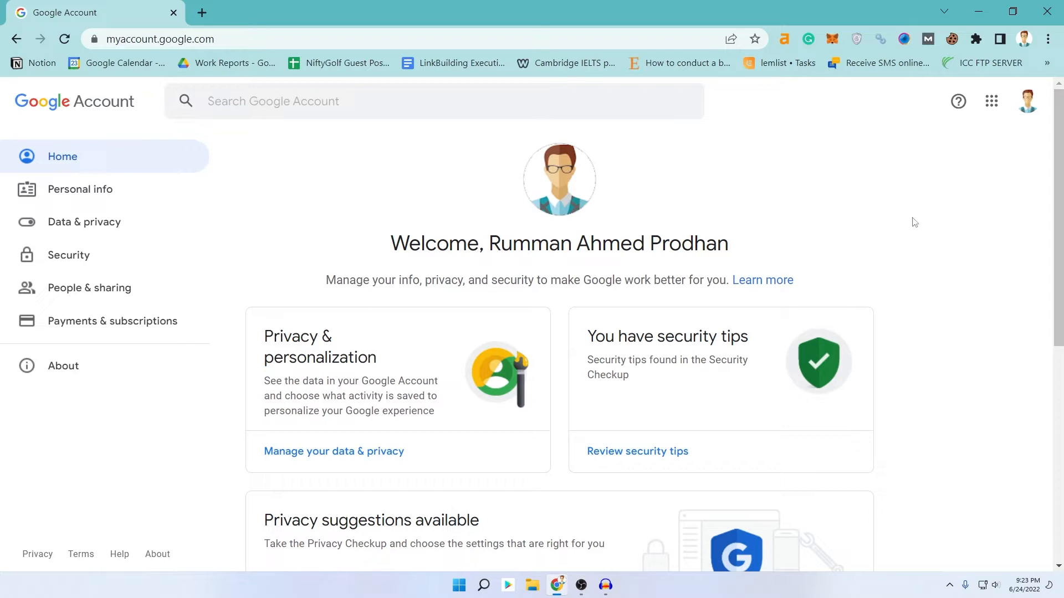
# - Scroll down the Google Account home page toward the Data & privacy section
pyautogui.scroll(-3)
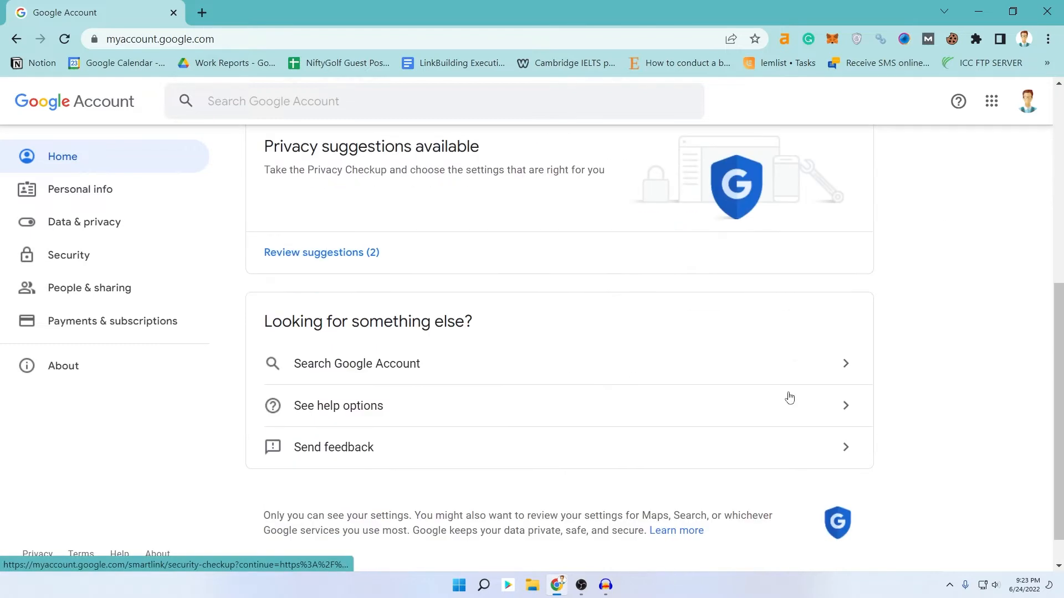
pyautogui.scroll(-3)
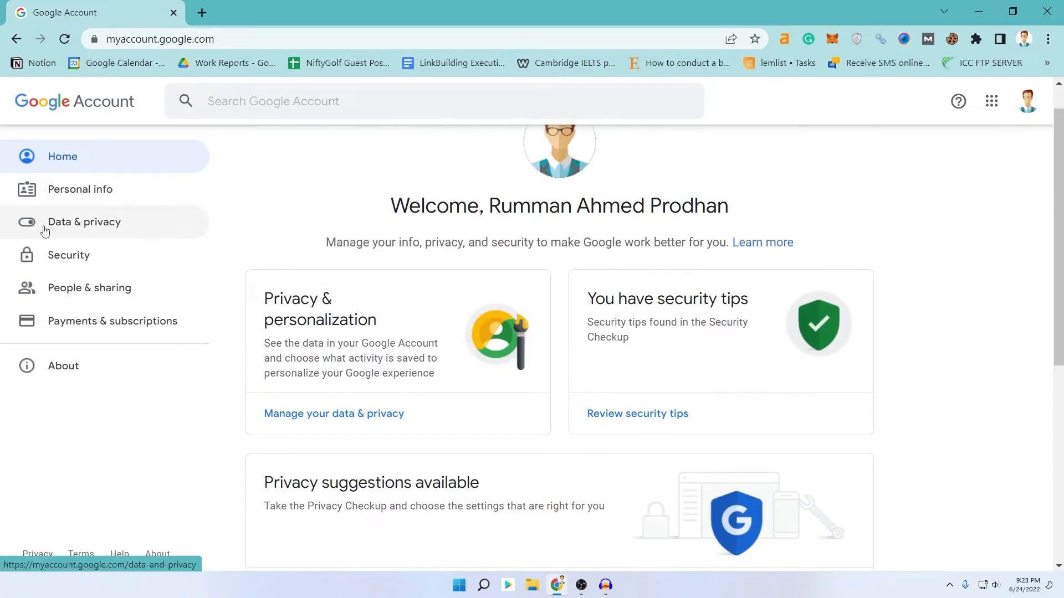
pyautogui.moveTo(117, 227)
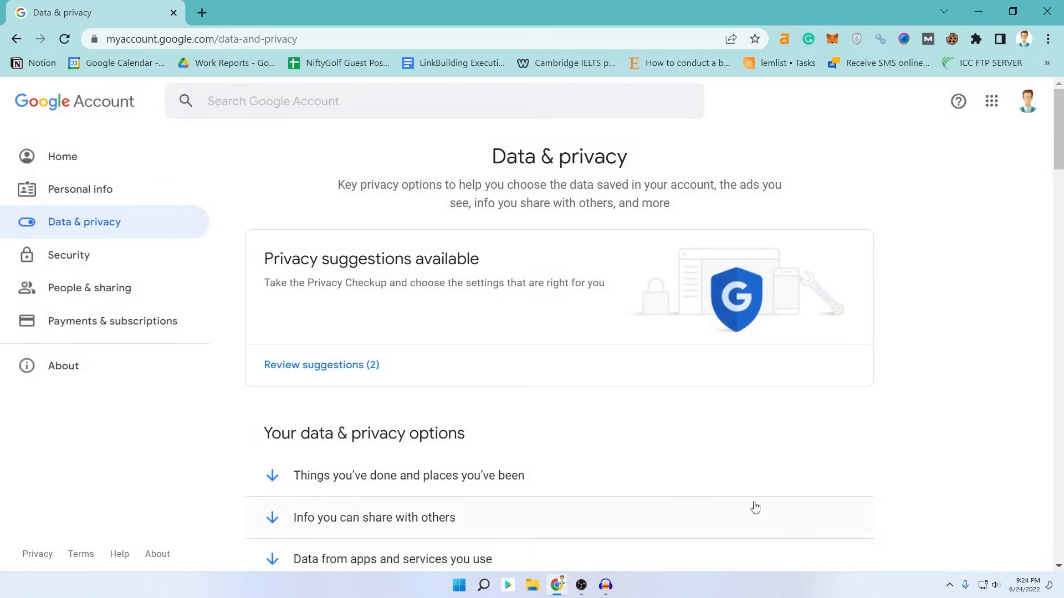
# - Scroll the Data & privacy page down to 'Download or delete your data'
pyautogui.scroll(-3)
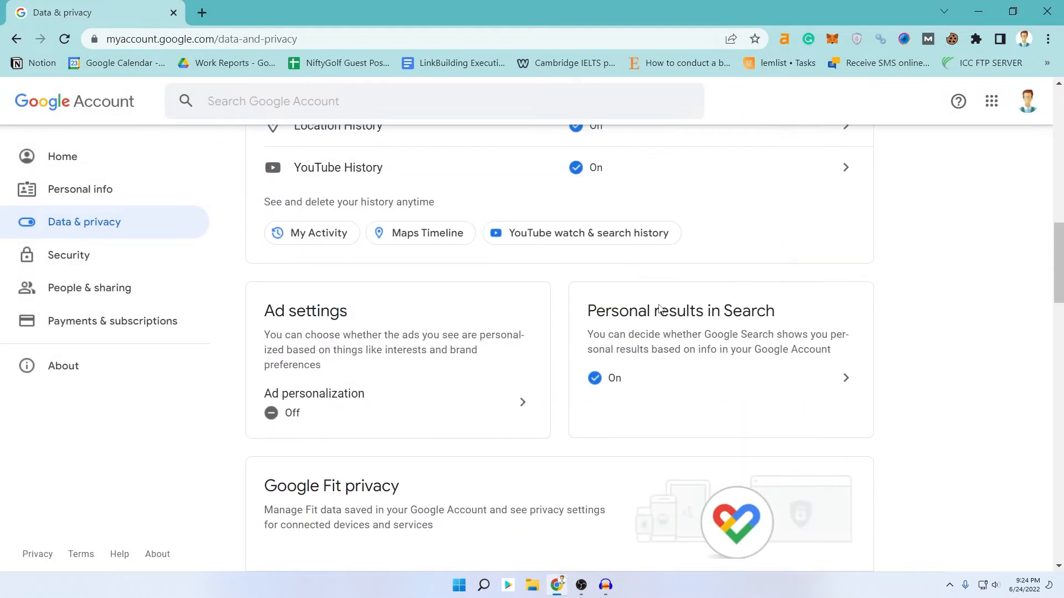
pyautogui.scroll(-3)
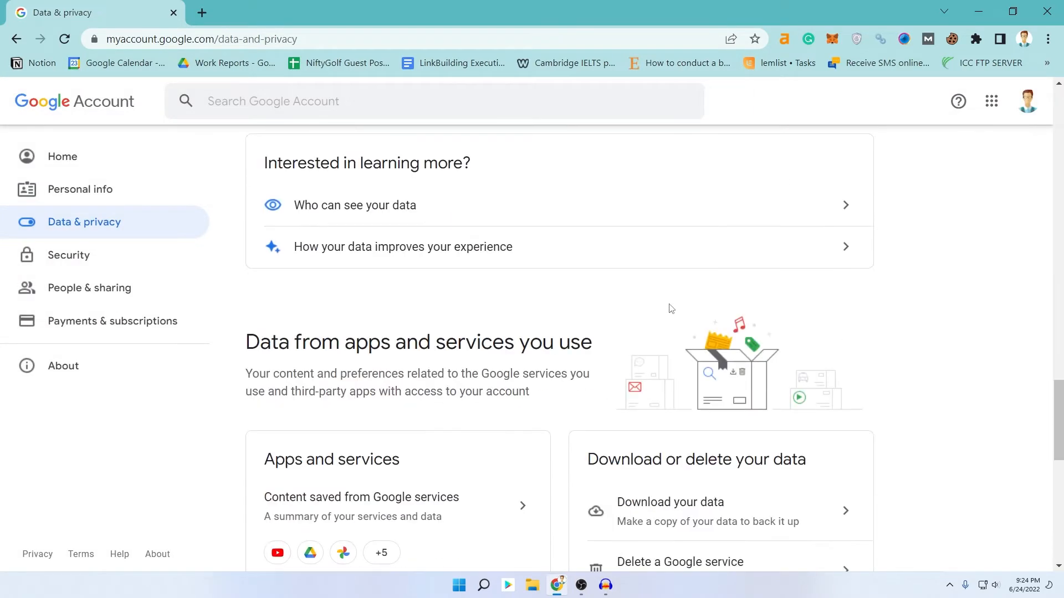
pyautogui.scroll(-3)
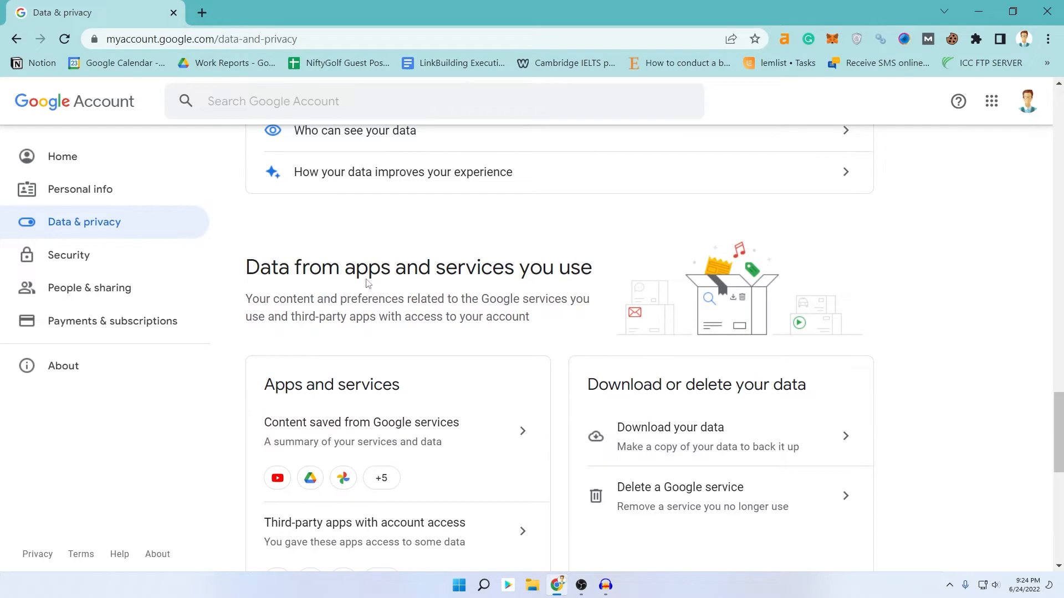
pyautogui.moveTo(706, 367)
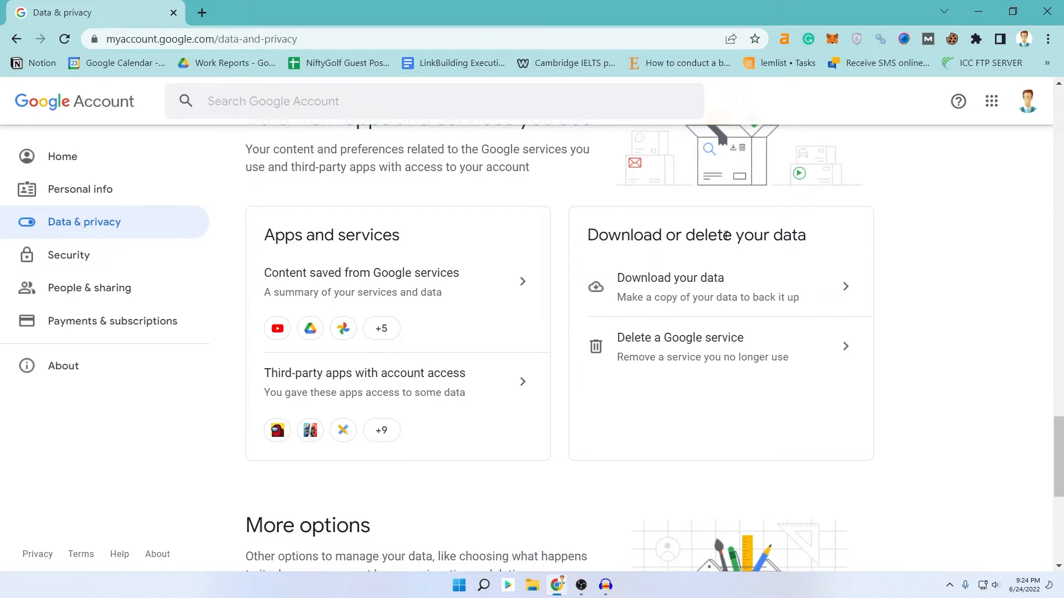
pyautogui.moveTo(775, 367)
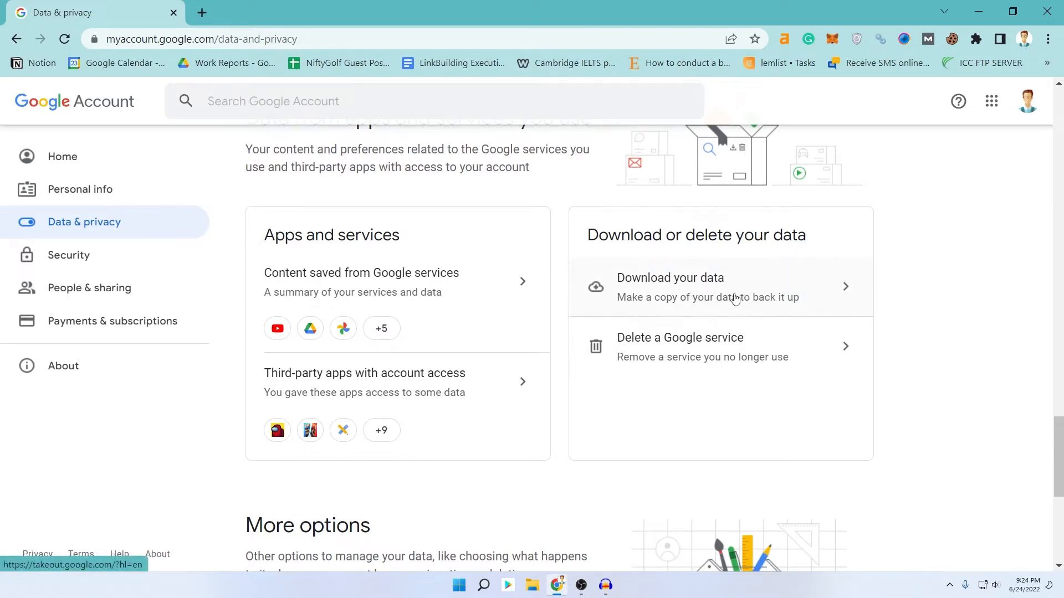
pyautogui.moveTo(712, 287)
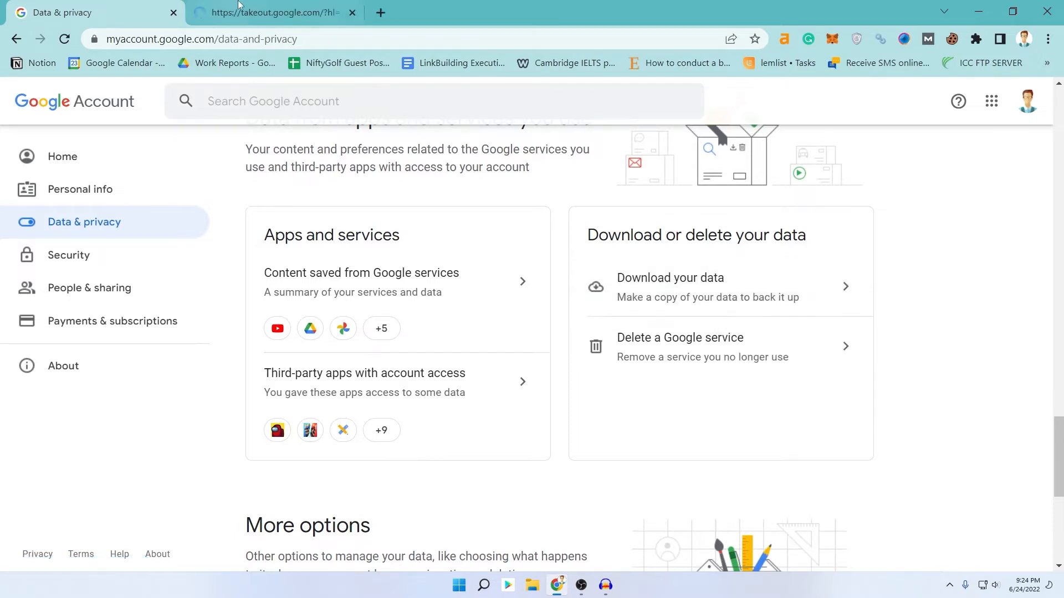
# - Switch to the Takeout tab and review the 'Select data to include' product list
pyautogui.click(271, 12)
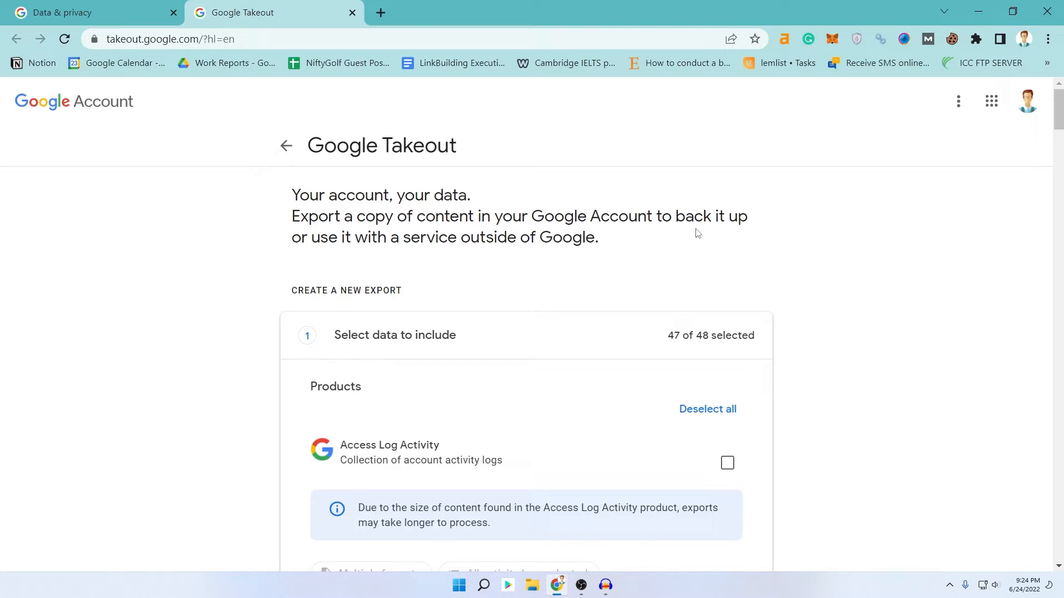
pyautogui.moveTo(477, 252)
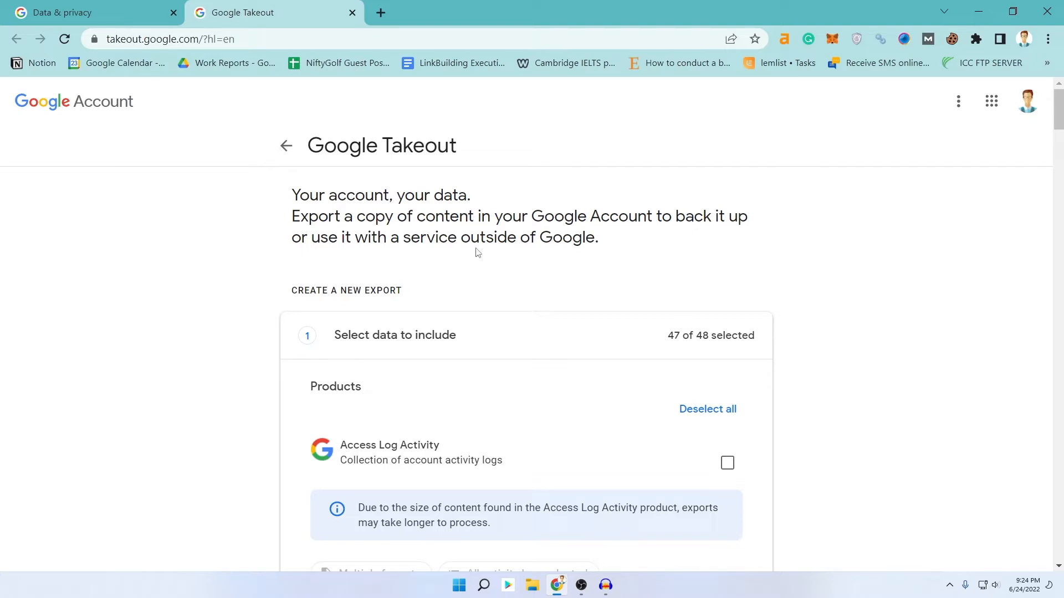
pyautogui.scroll(-3)
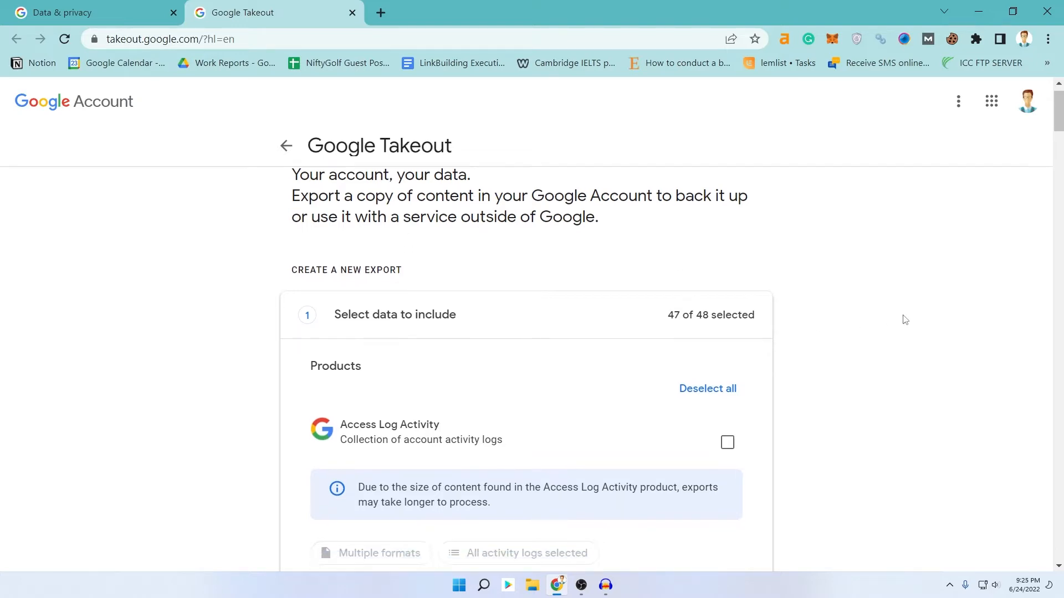
pyautogui.scroll(-3)
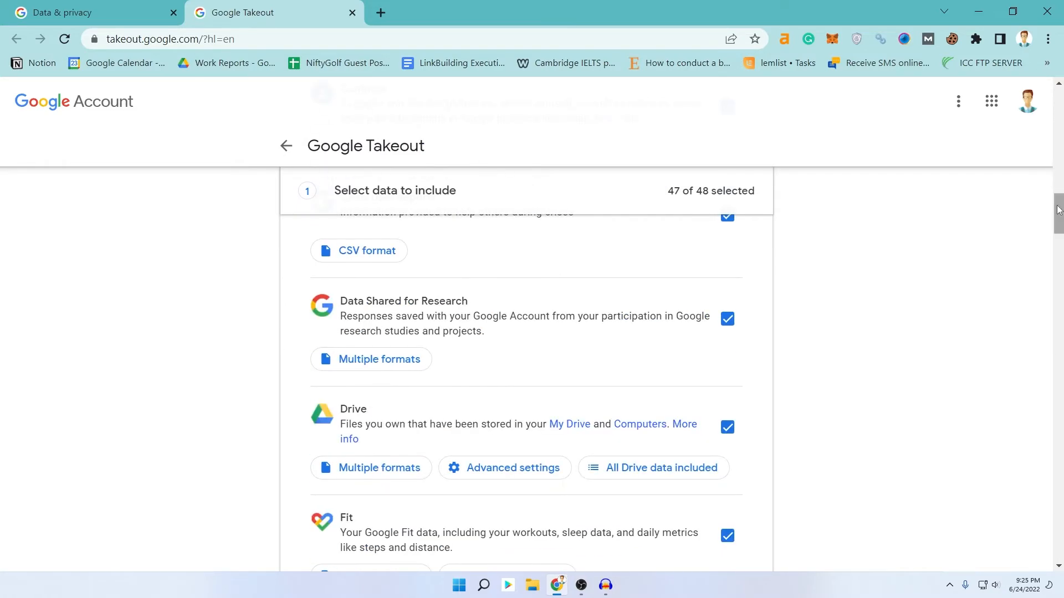
pyautogui.scroll(-3)
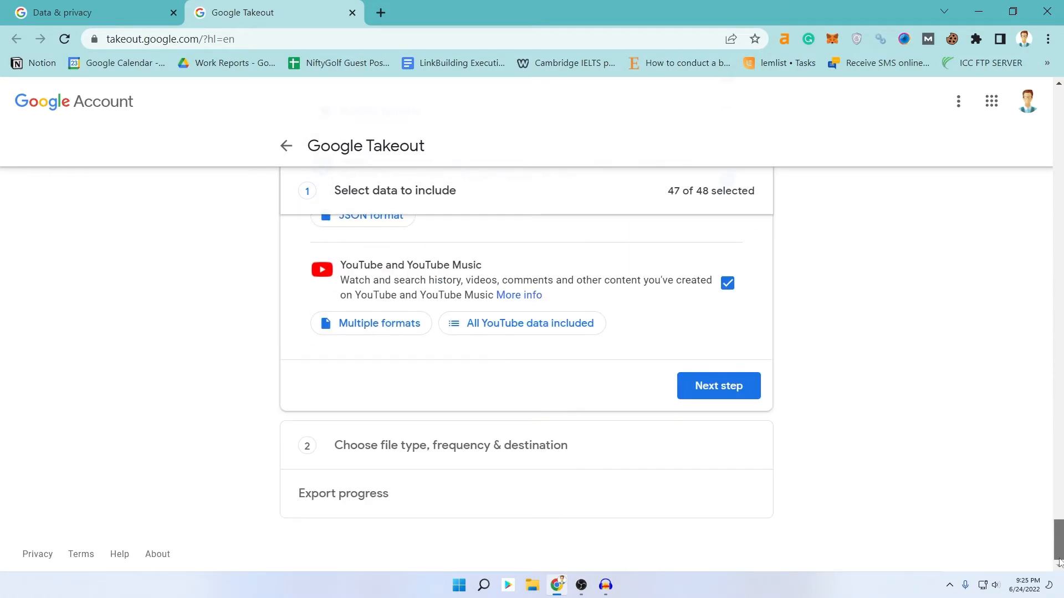
pyautogui.scroll(-3)
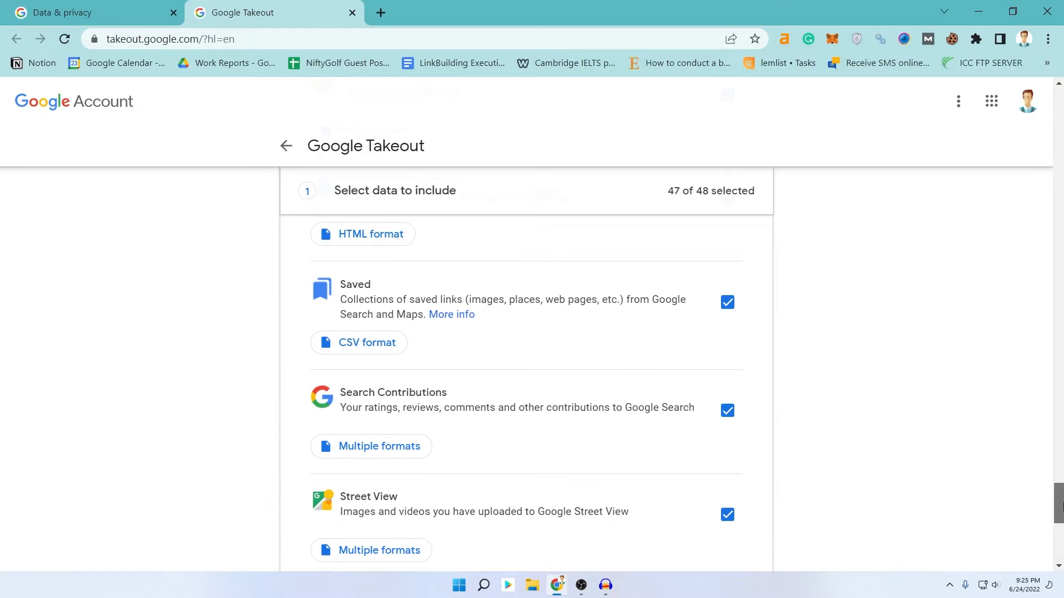
pyautogui.scroll(-3)
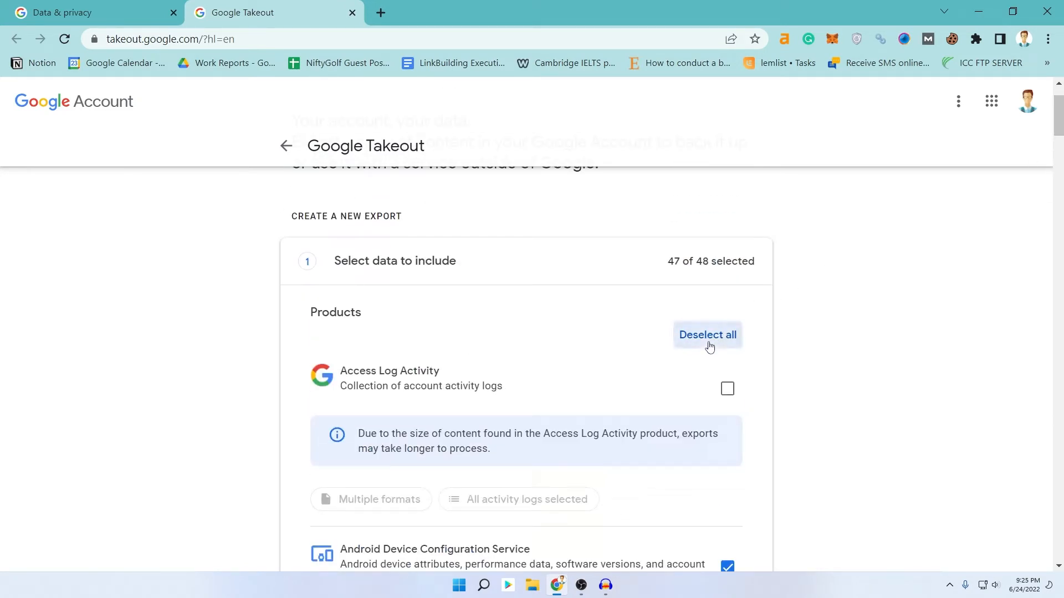
# - Deselect all products, tick Chrome, then Select all so 48 of 48 are included
pyautogui.click(707, 335)
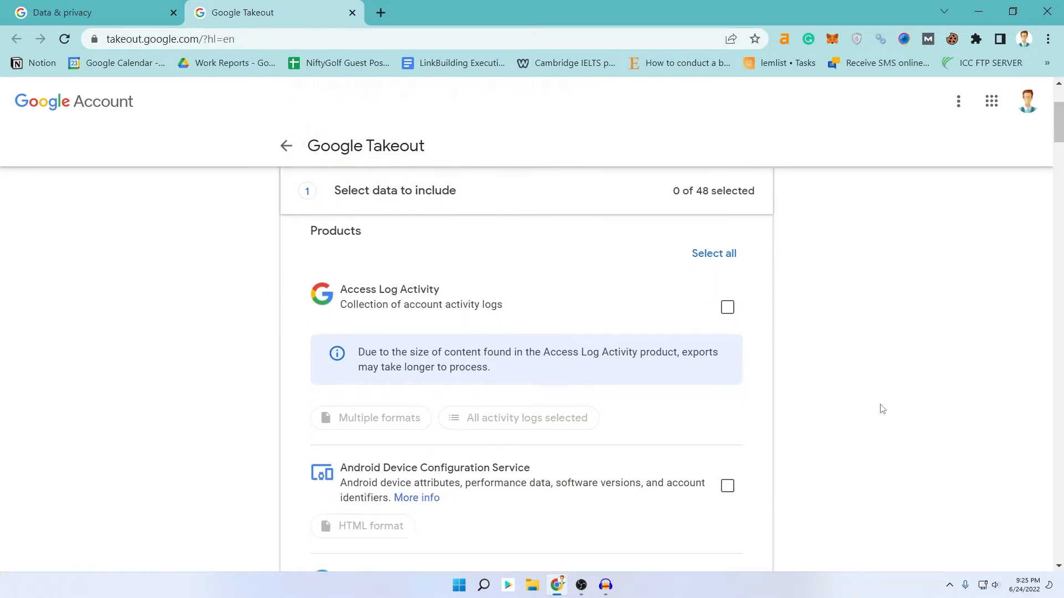
pyautogui.scroll(-3)
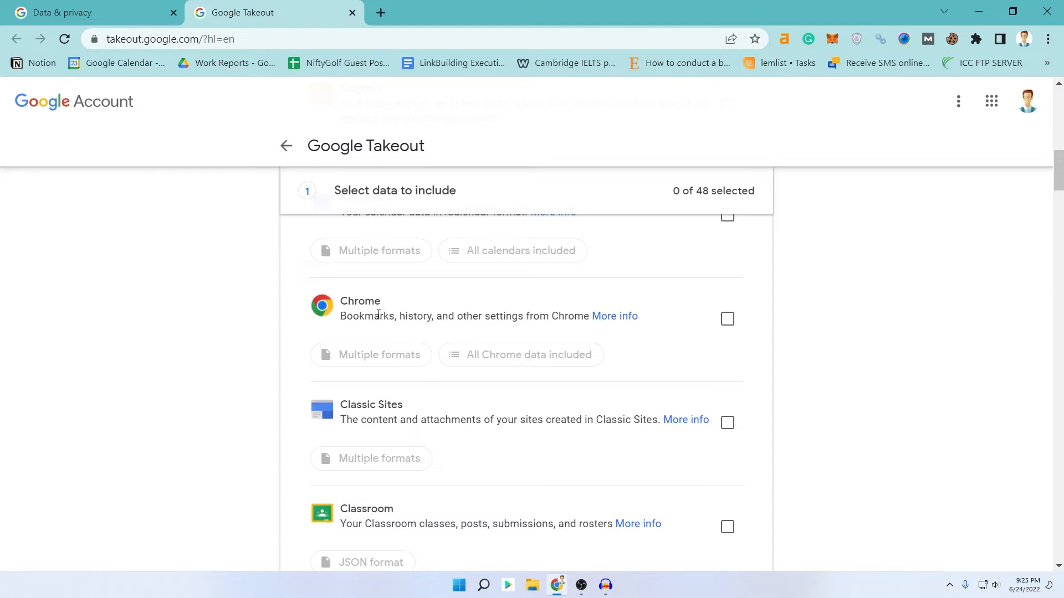
pyautogui.moveTo(700, 326)
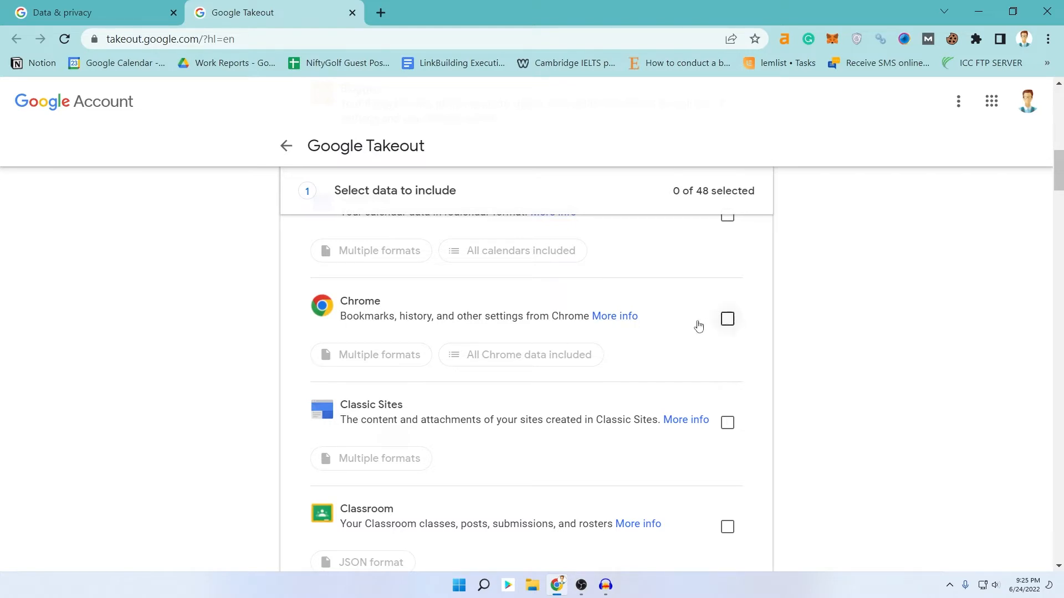
pyautogui.click(727, 319)
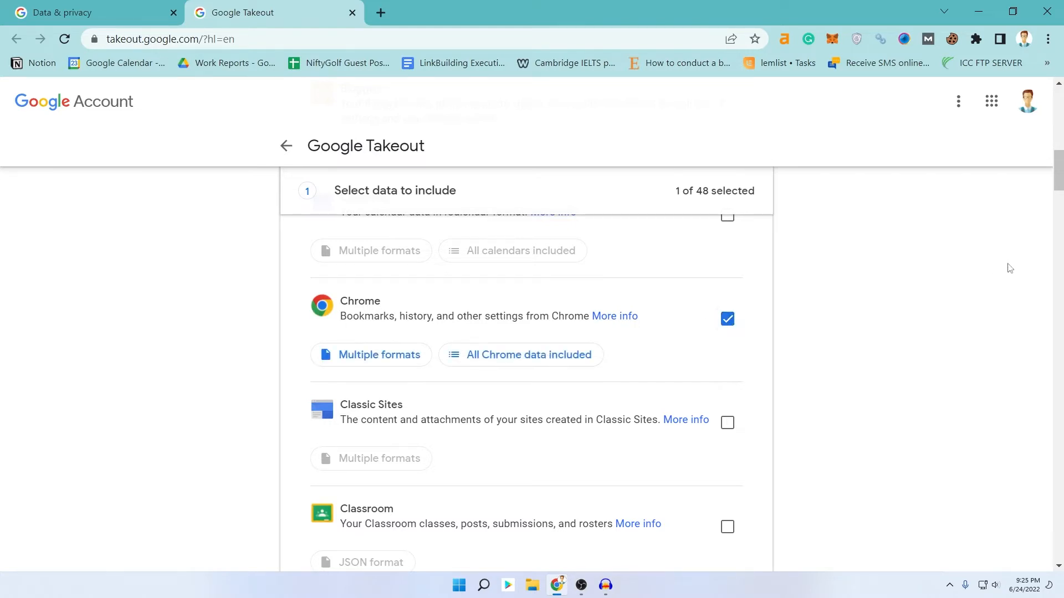
pyautogui.scroll(-3)
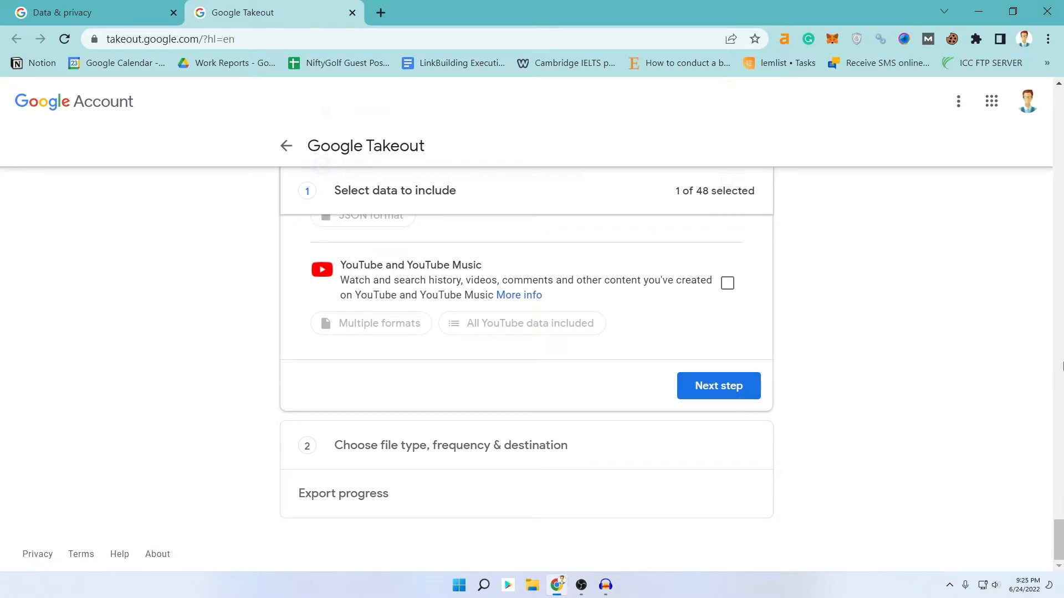
pyautogui.scroll(3)
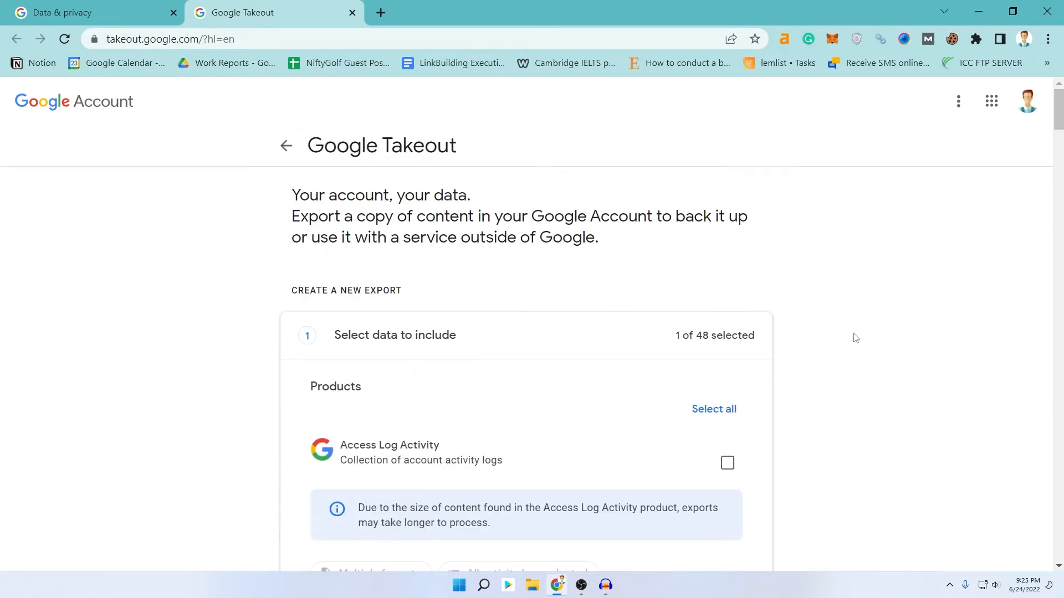
pyautogui.click(713, 409)
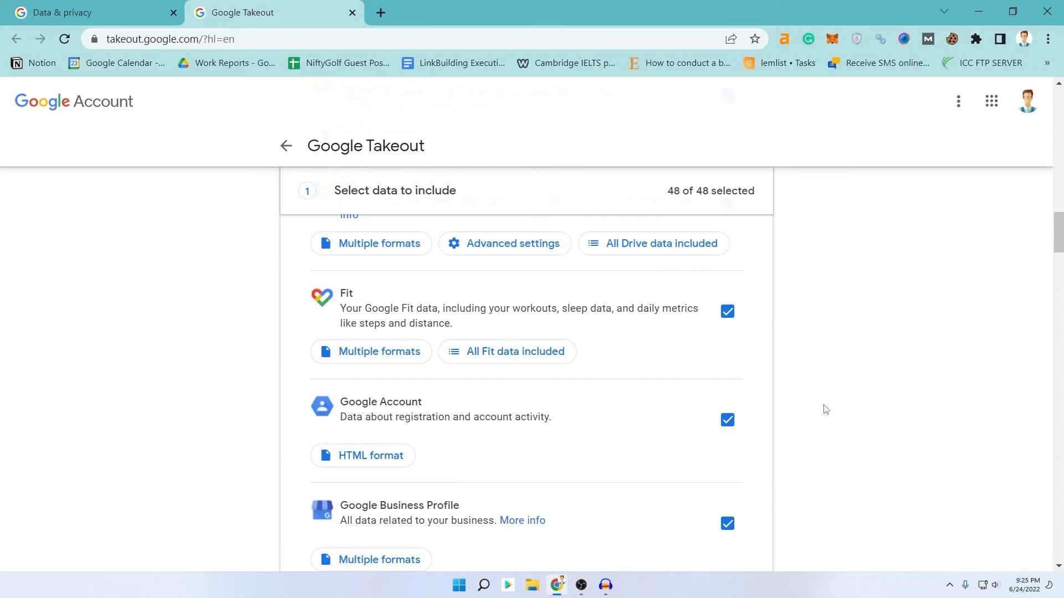
pyautogui.scroll(-3)
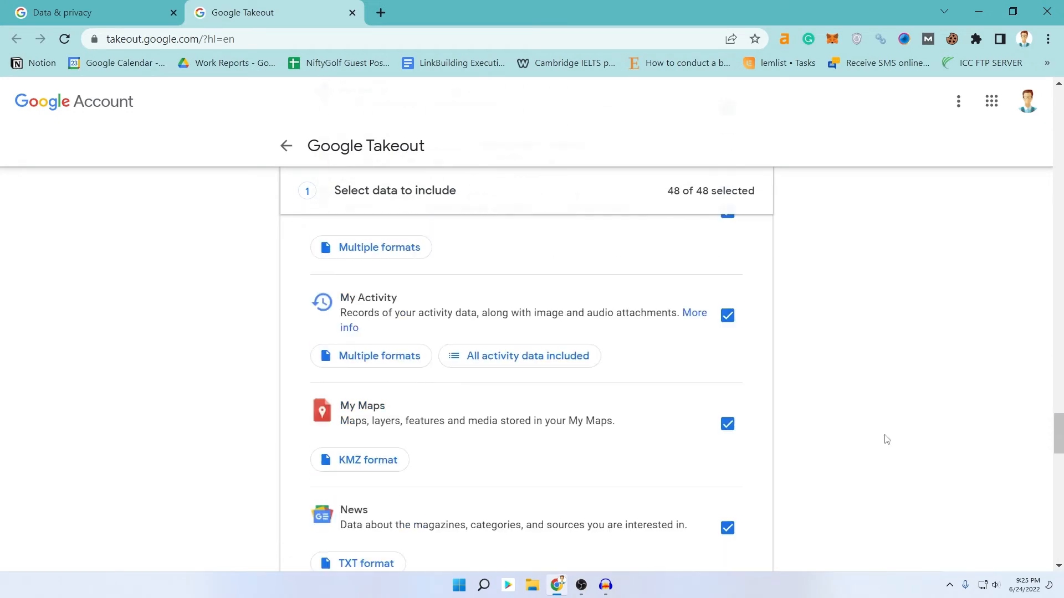
pyautogui.scroll(-3)
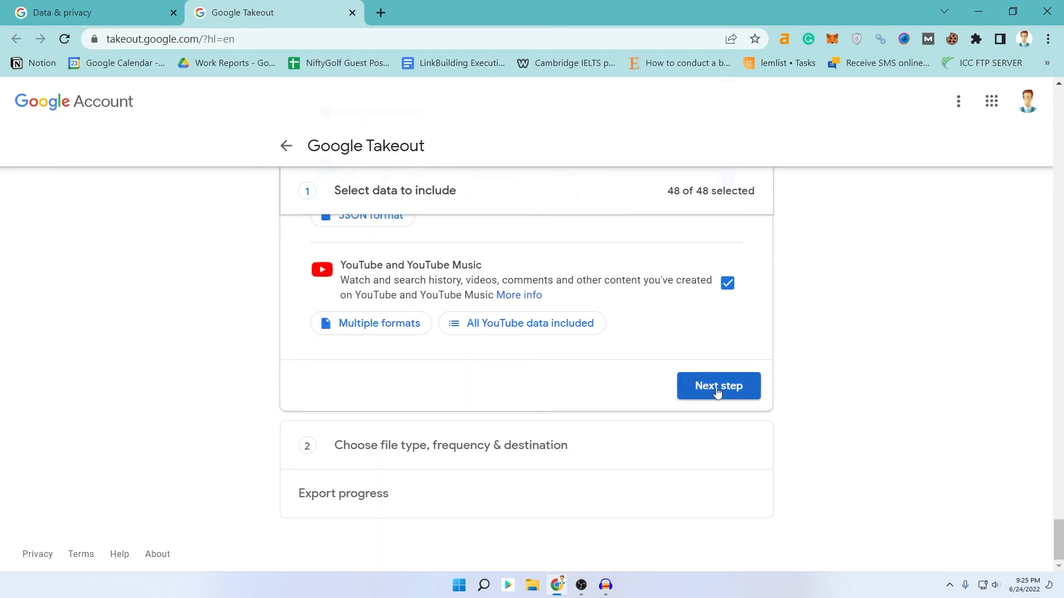
# - Go to Next step and set delivery method to 'Send download link via email'
pyautogui.click(717, 385)
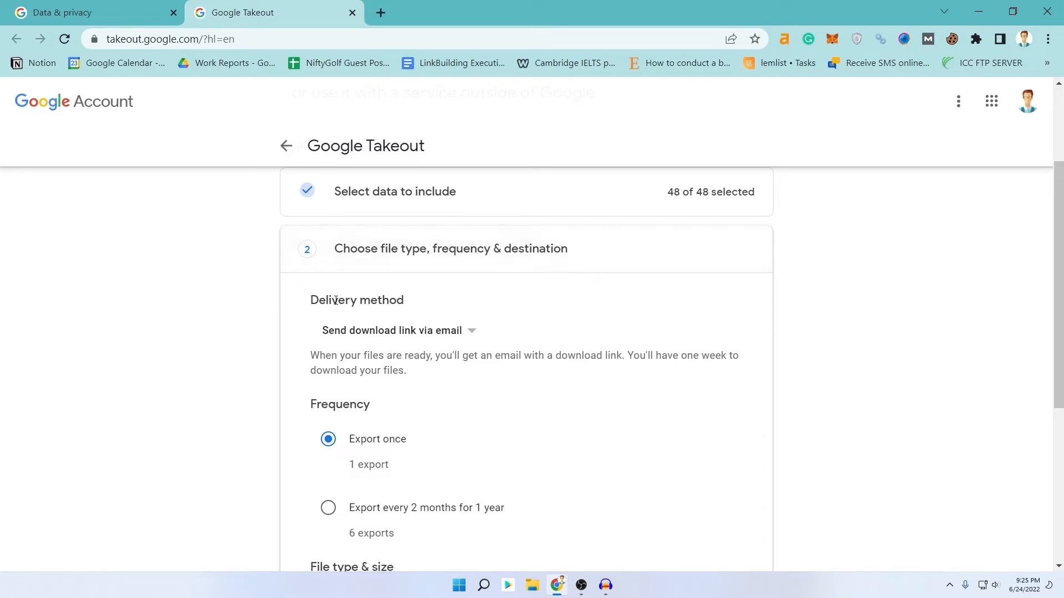
pyautogui.moveTo(442, 334)
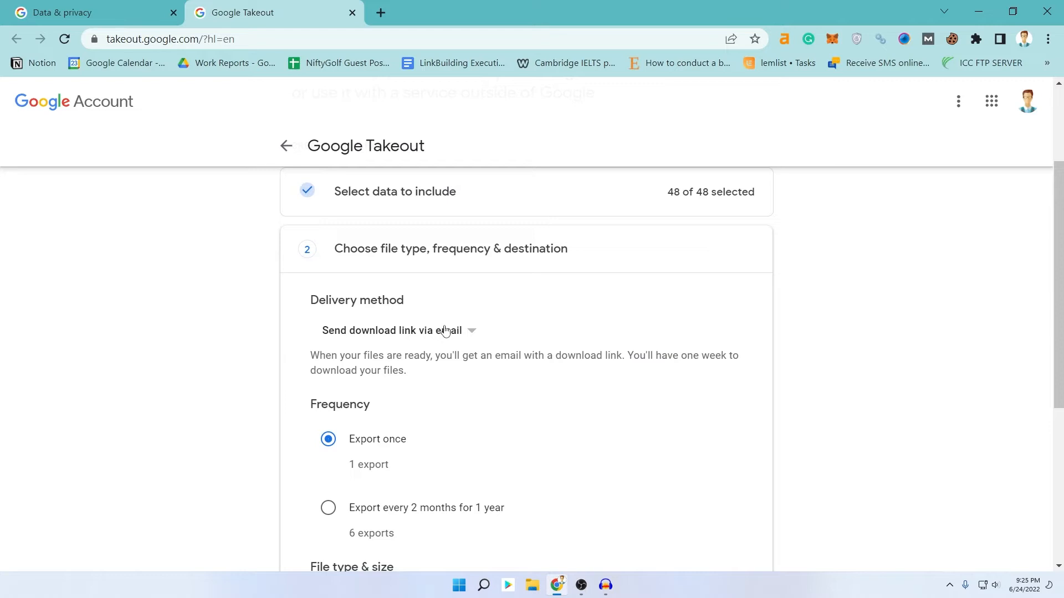
pyautogui.click(393, 330)
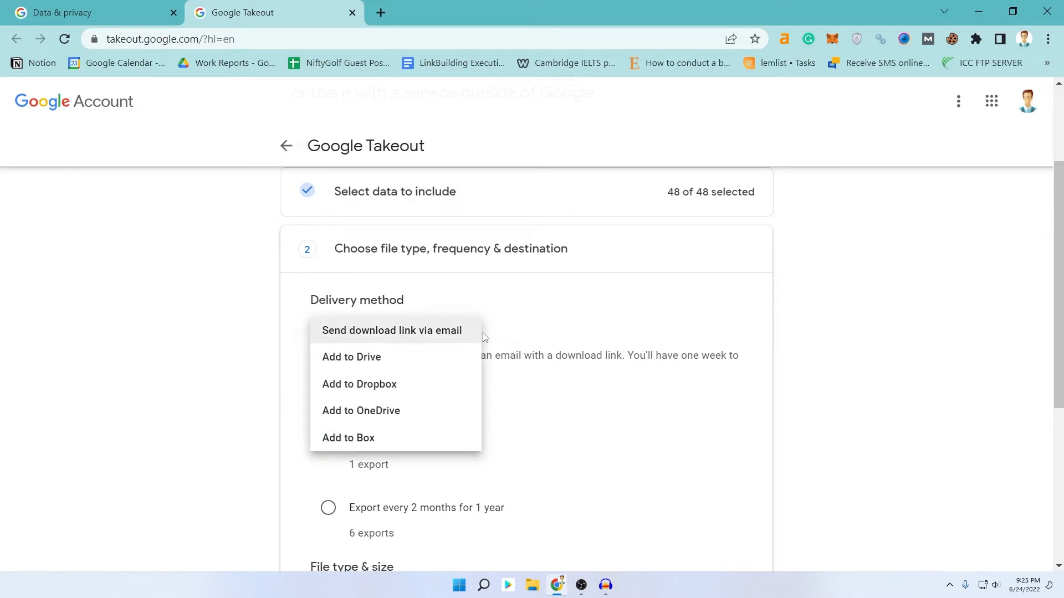
pyautogui.moveTo(440, 337)
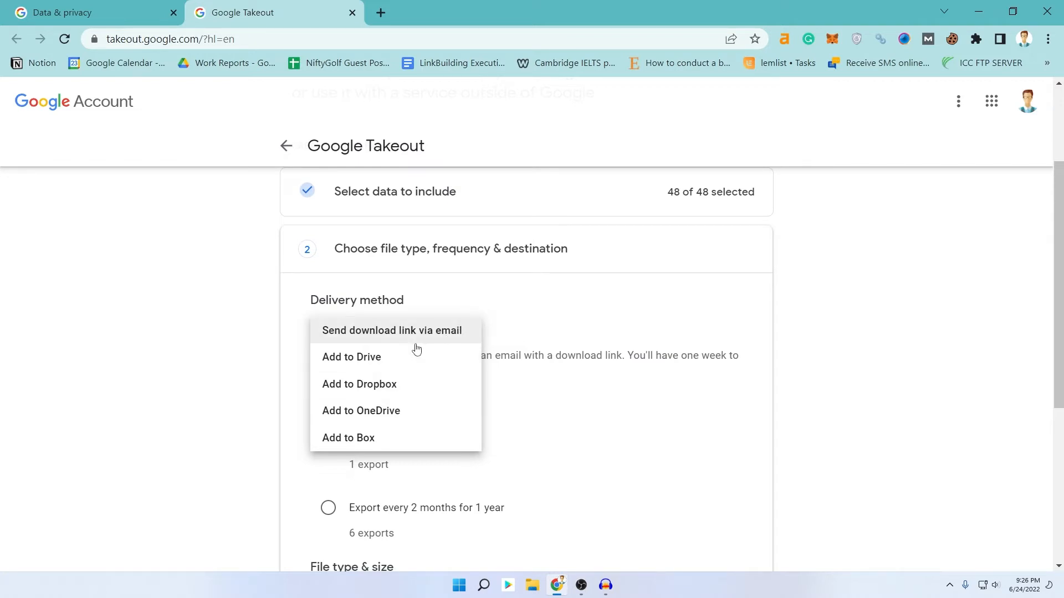
pyautogui.click(392, 330)
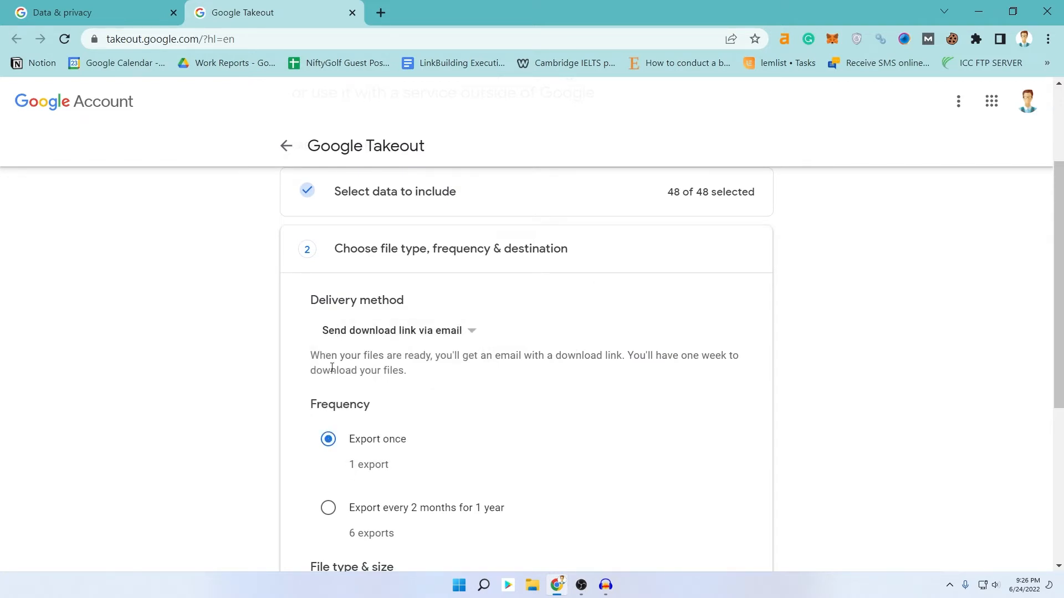
pyautogui.scroll(-3)
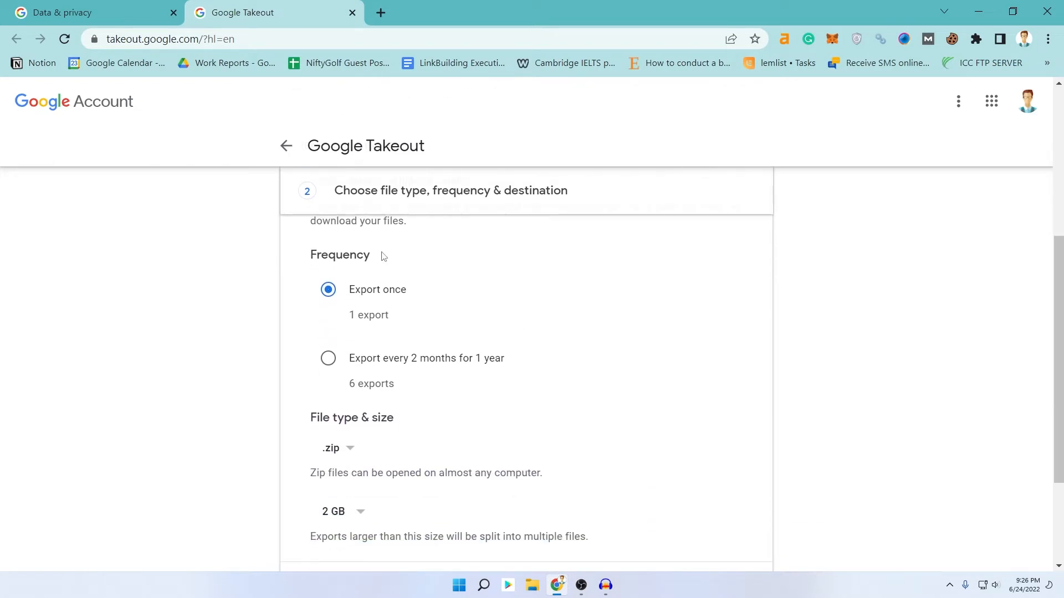
pyautogui.moveTo(348, 310)
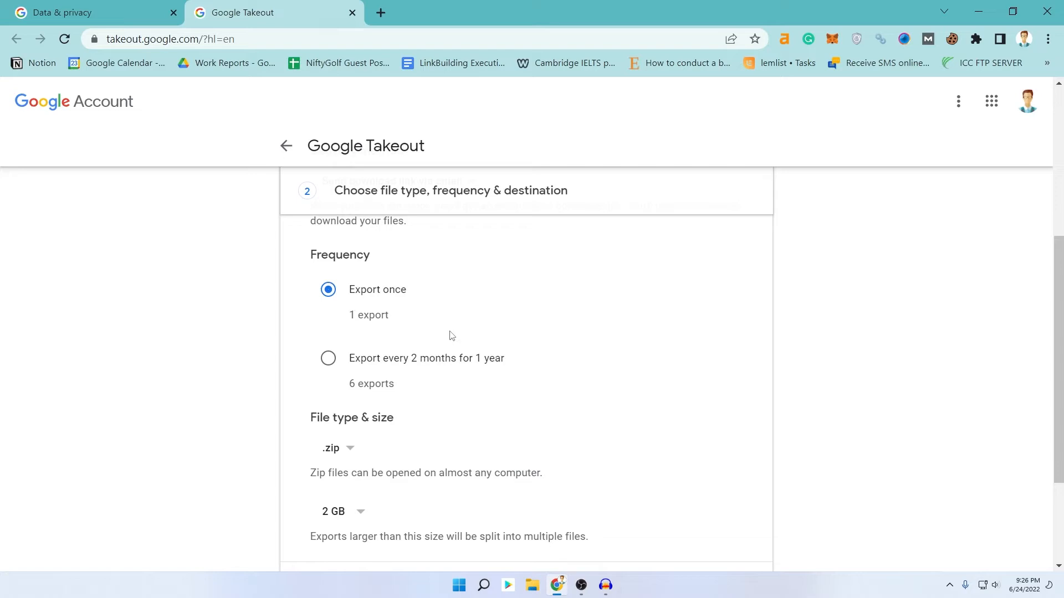
pyautogui.moveTo(442, 337)
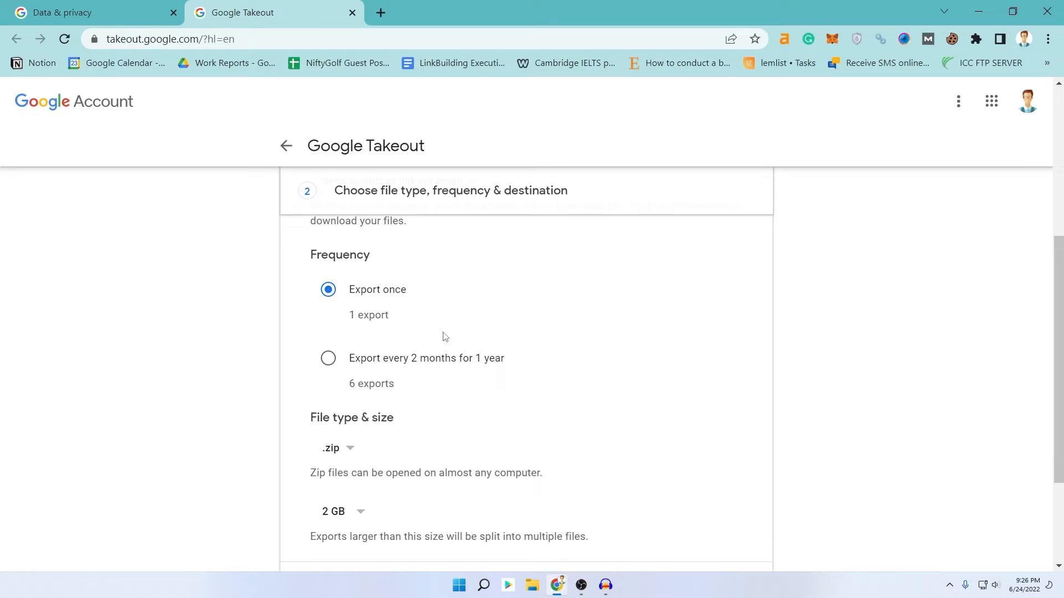
pyautogui.moveTo(417, 340)
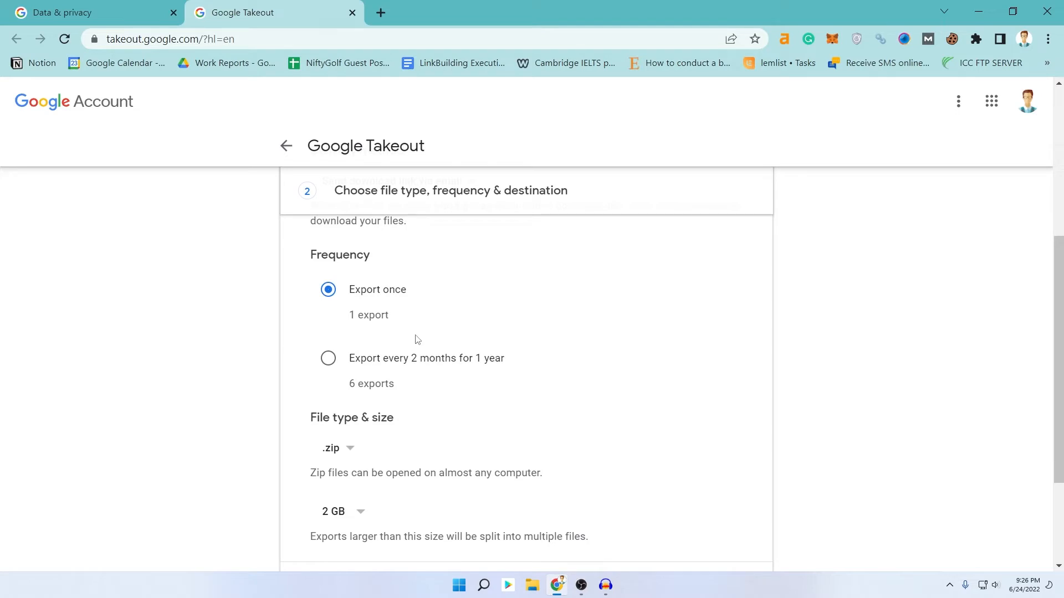
pyautogui.moveTo(381, 365)
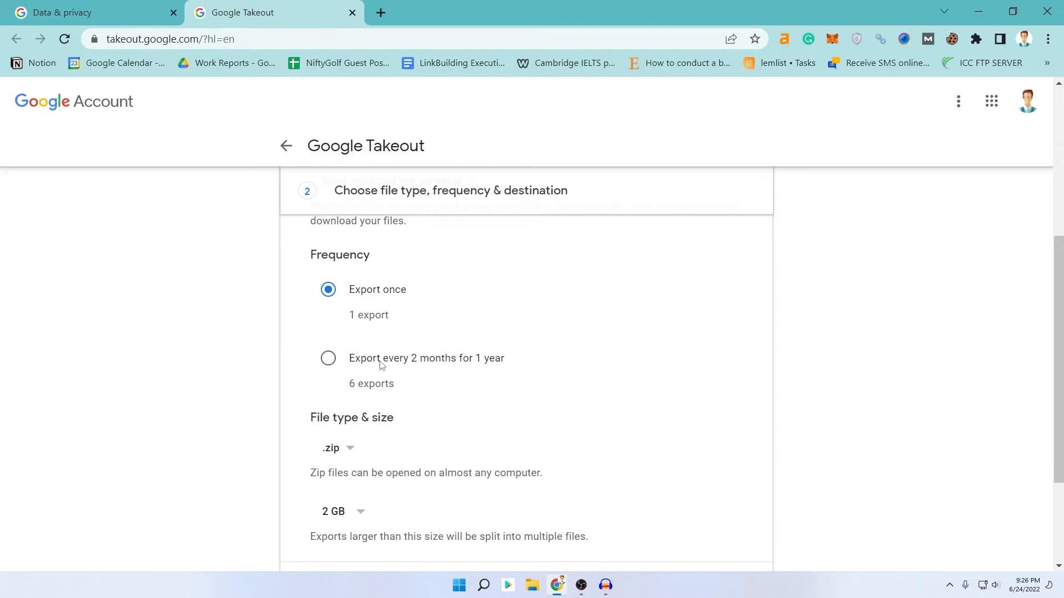
pyautogui.click(328, 358)
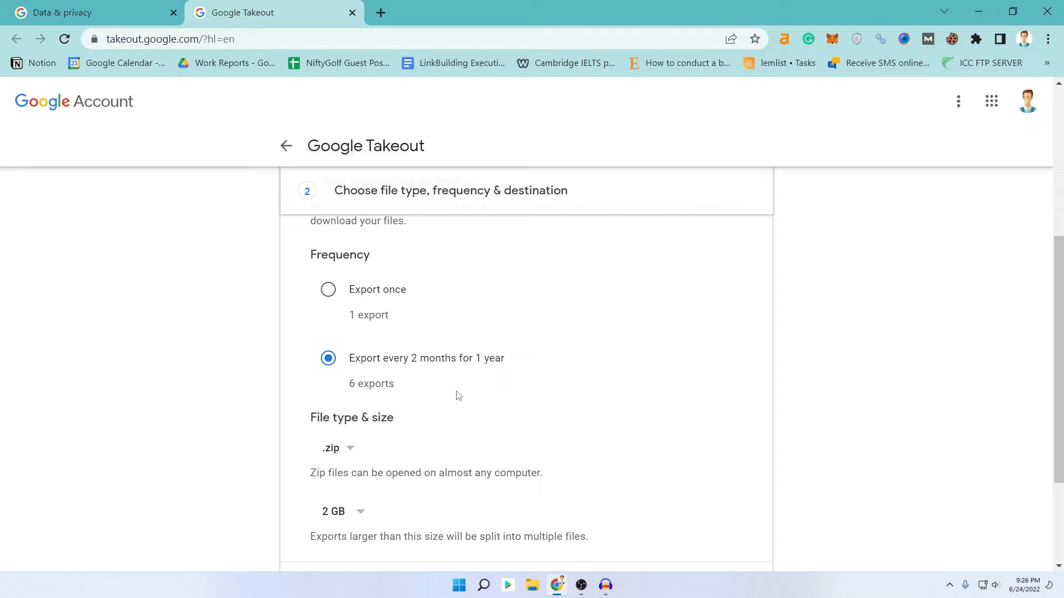
pyautogui.moveTo(377, 395)
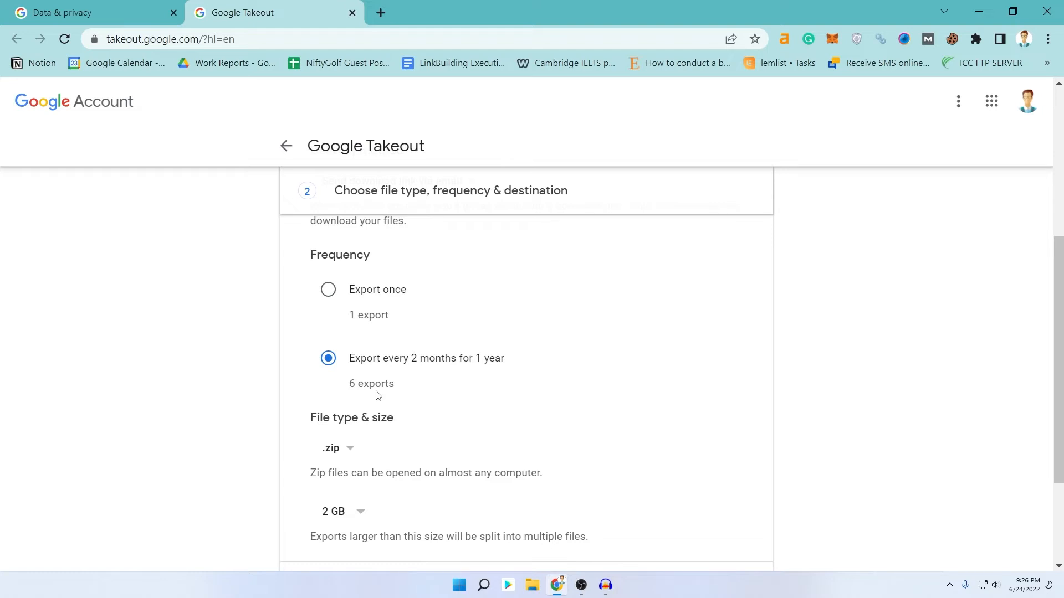
pyautogui.moveTo(367, 295)
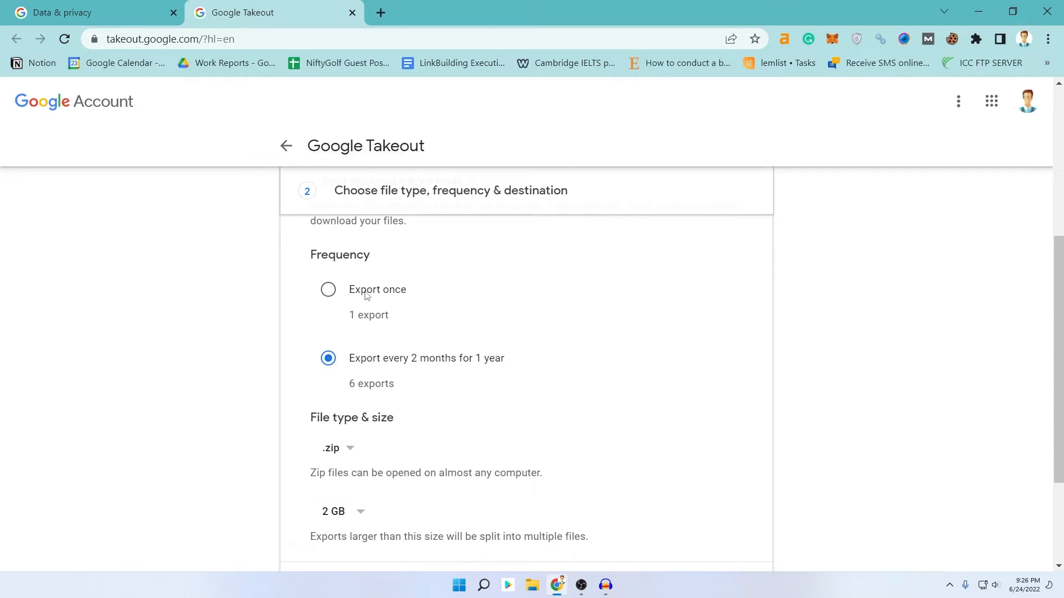
pyautogui.click(328, 289)
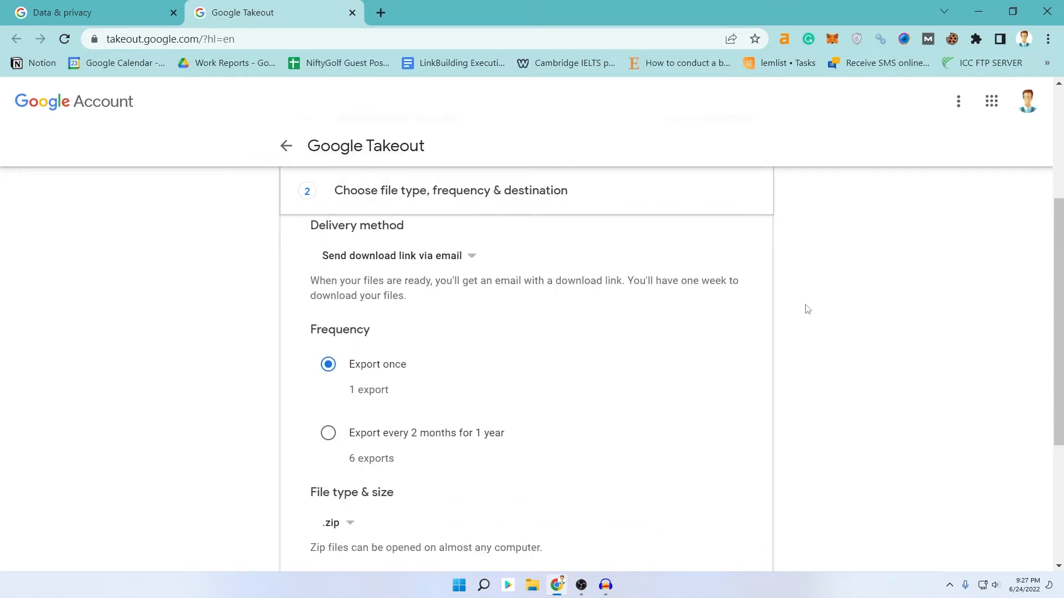
# - Set the export file size to 4 GB instead of 2 GB, keeping .zip files
pyautogui.scroll(-3)
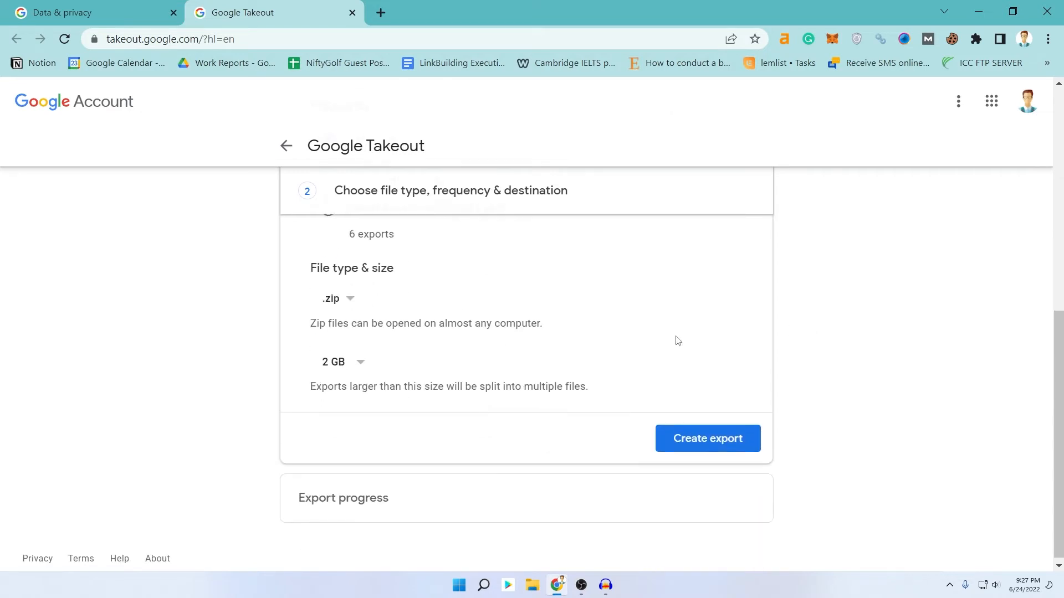
pyautogui.moveTo(377, 266)
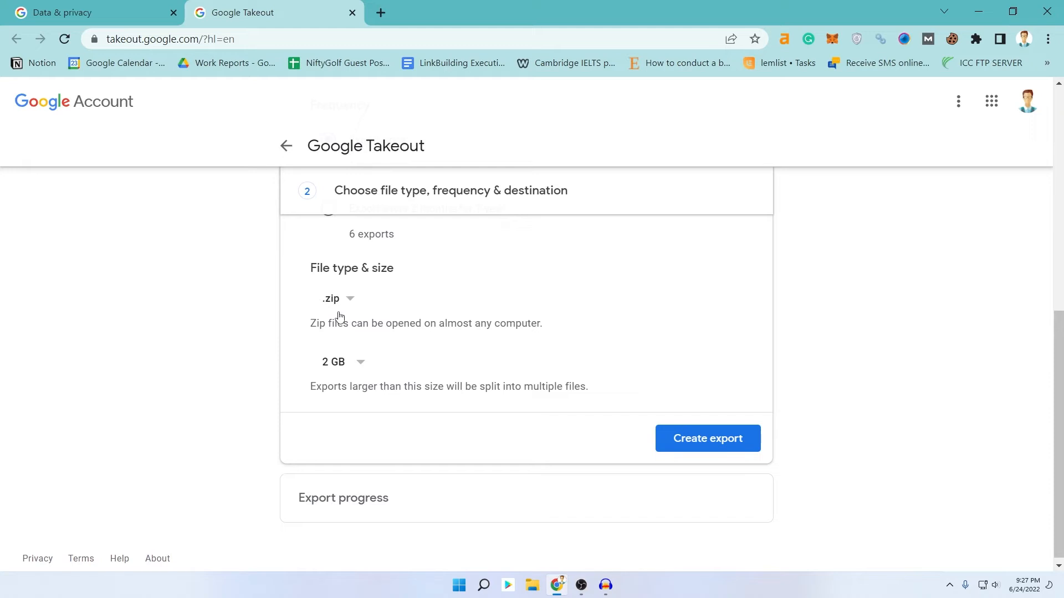
pyautogui.moveTo(351, 377)
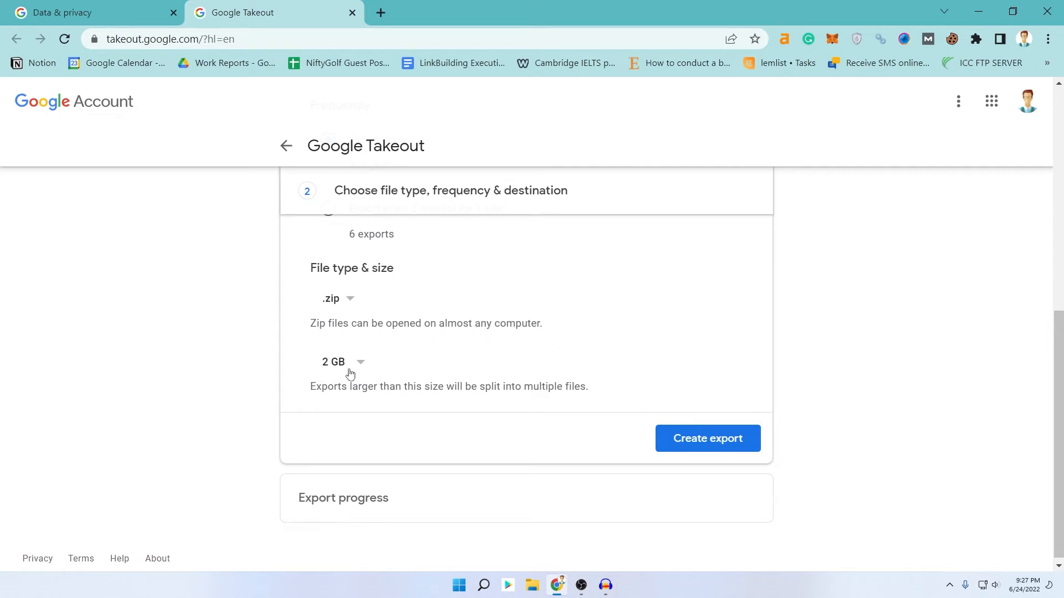
pyautogui.click(343, 361)
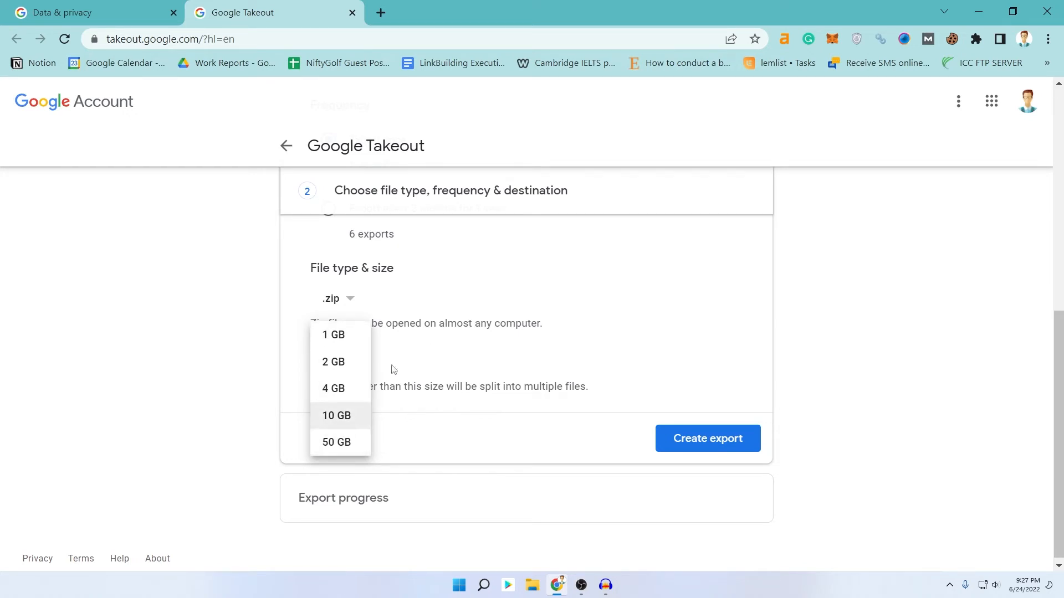
pyautogui.click(333, 361)
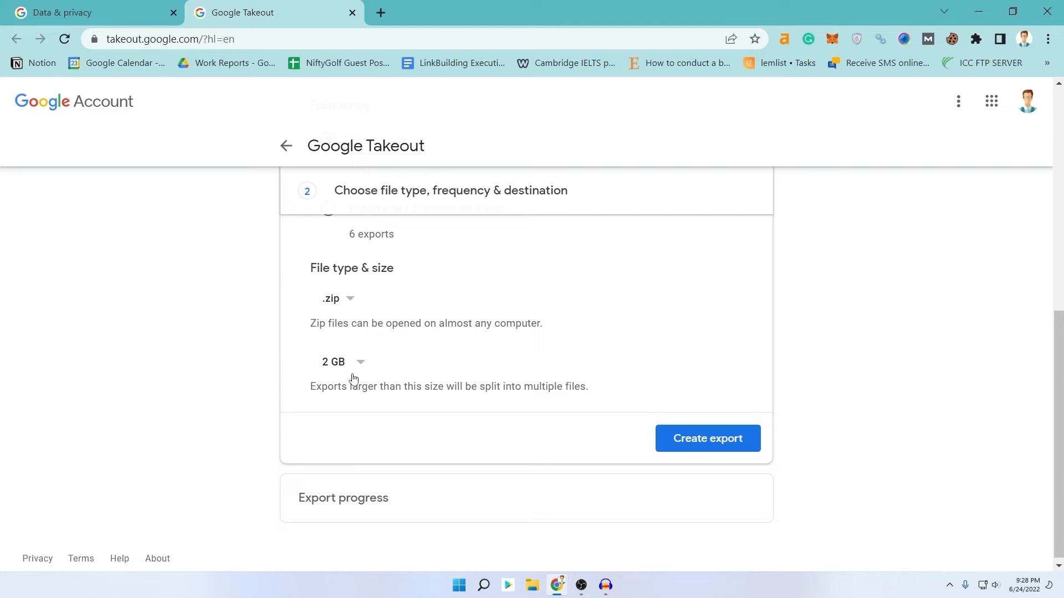
pyautogui.click(341, 361)
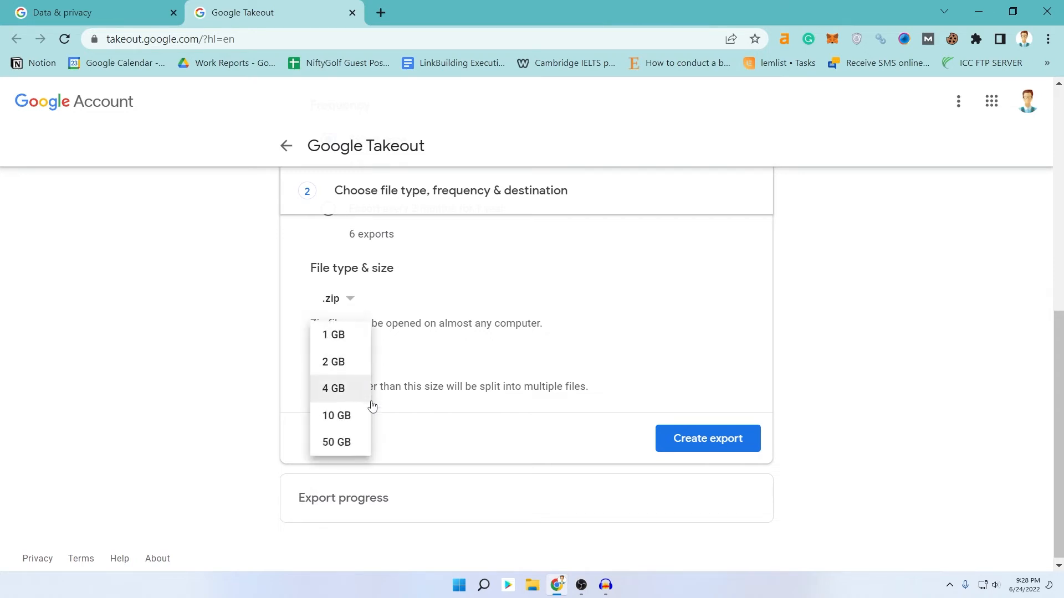
pyautogui.click(333, 388)
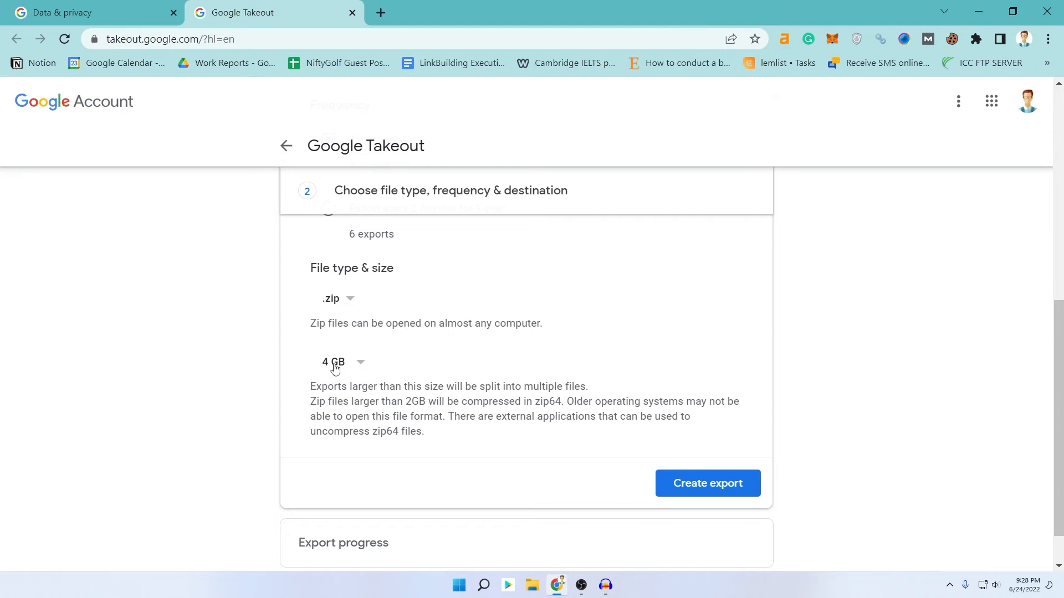
pyautogui.scroll(-3)
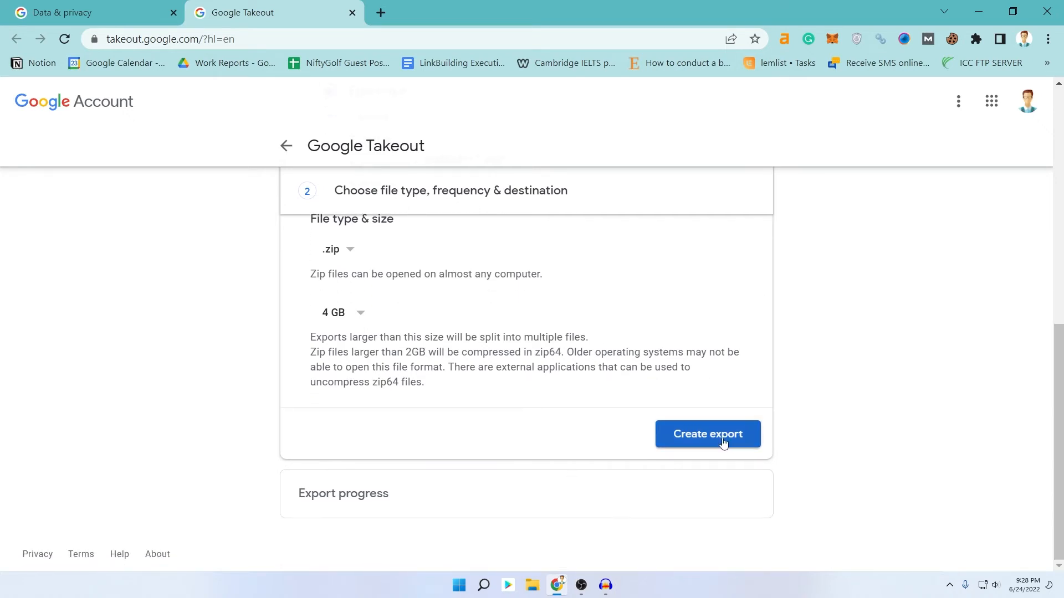
# - Create the export of all 48 products
pyautogui.click(707, 434)
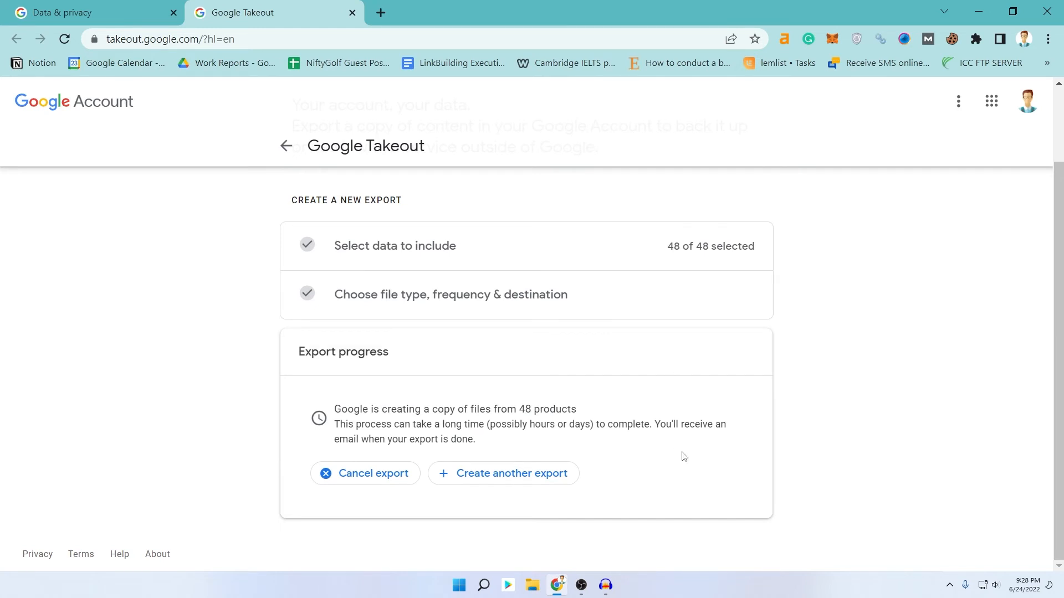
pyautogui.moveTo(325, 359)
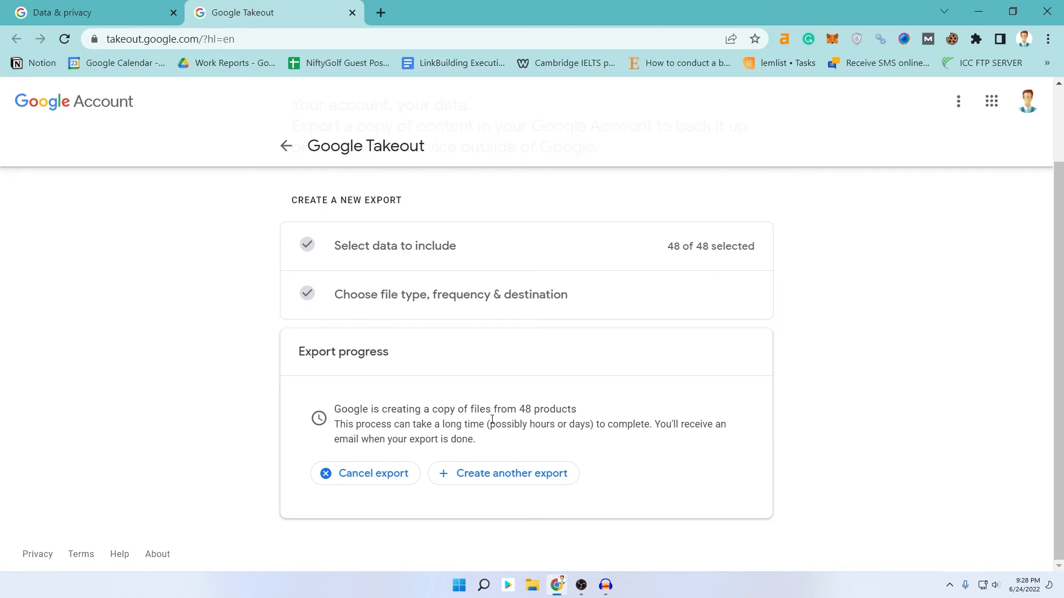
pyautogui.moveTo(402, 431)
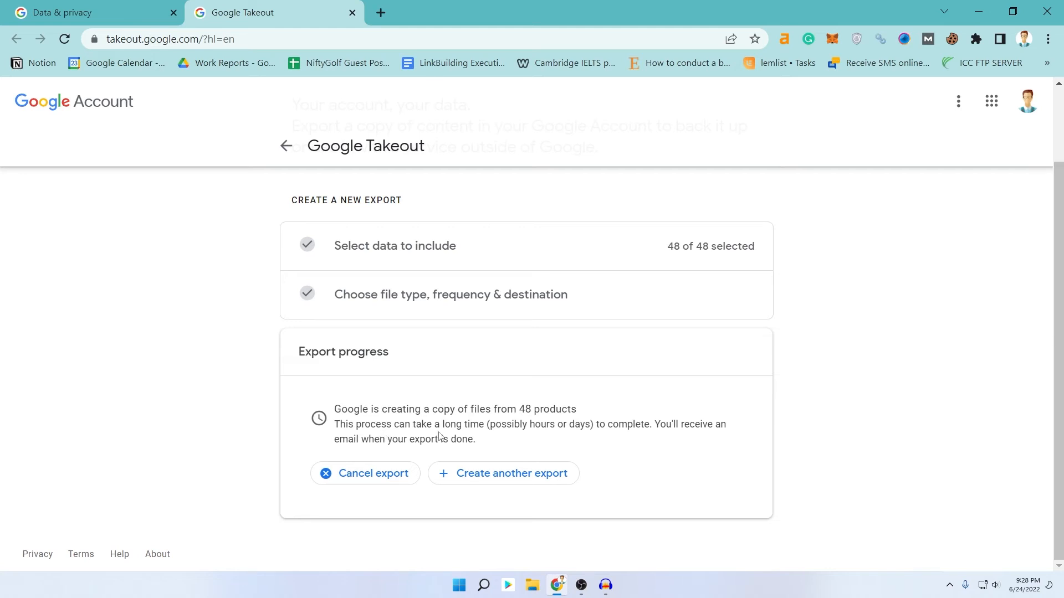
pyautogui.moveTo(787, 382)
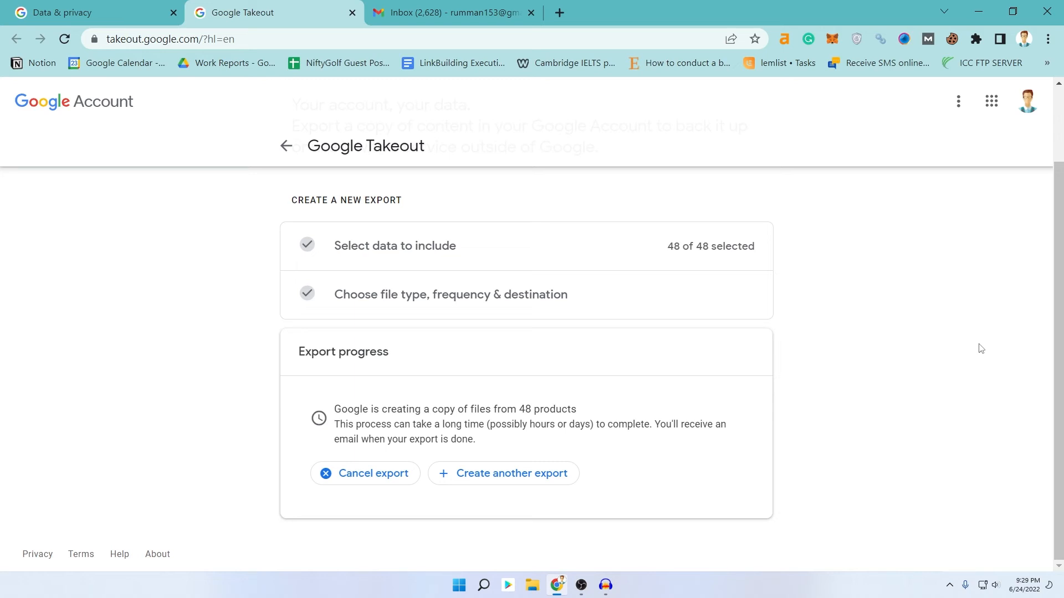
# - Return to Data & privacy and choose 'Delete a Google service'
pyautogui.click(81, 13)
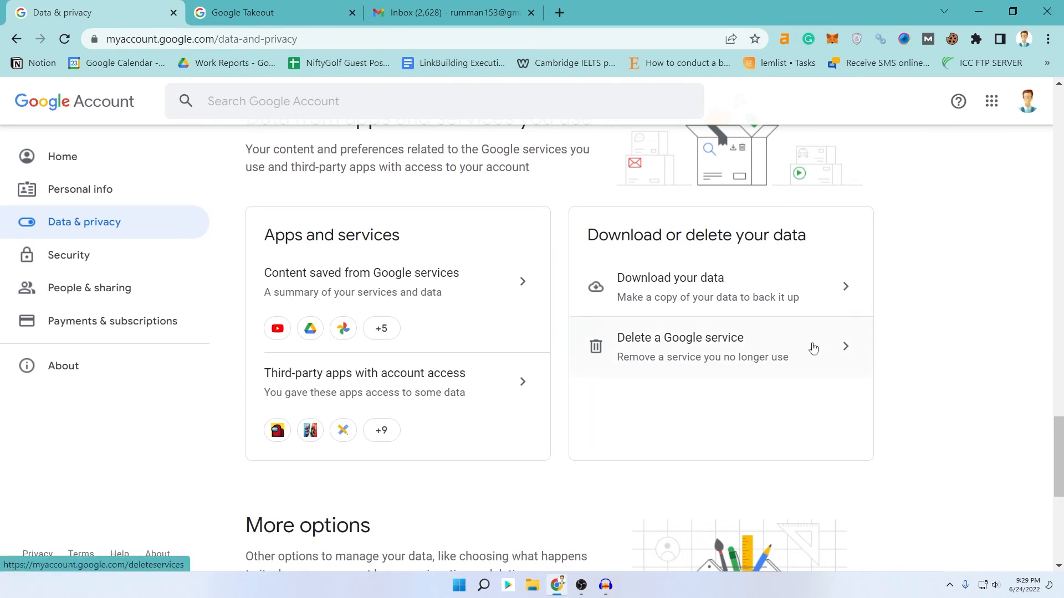
pyautogui.moveTo(600, 374)
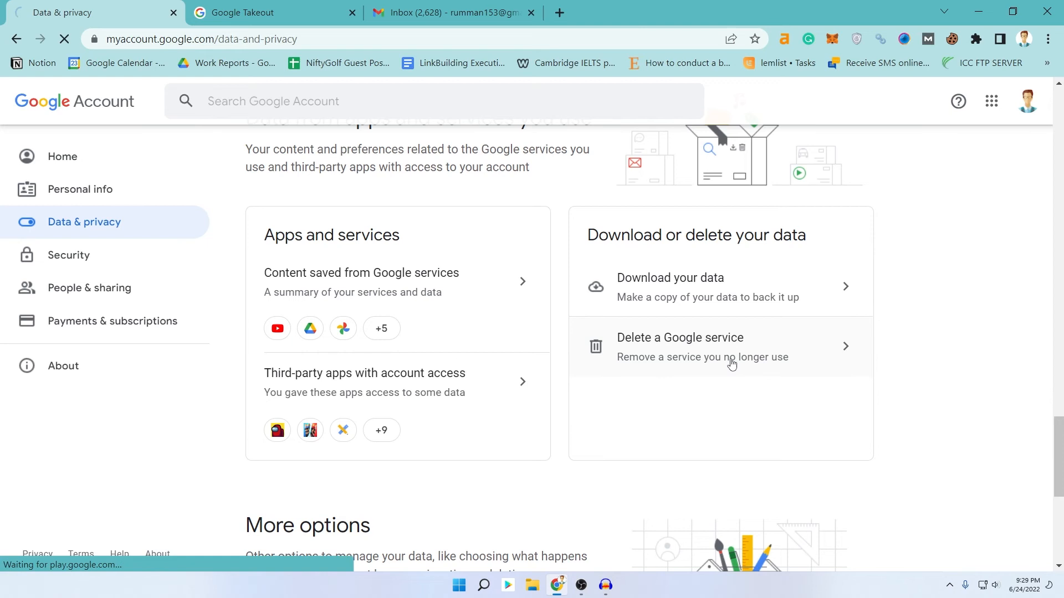
pyautogui.click(678, 345)
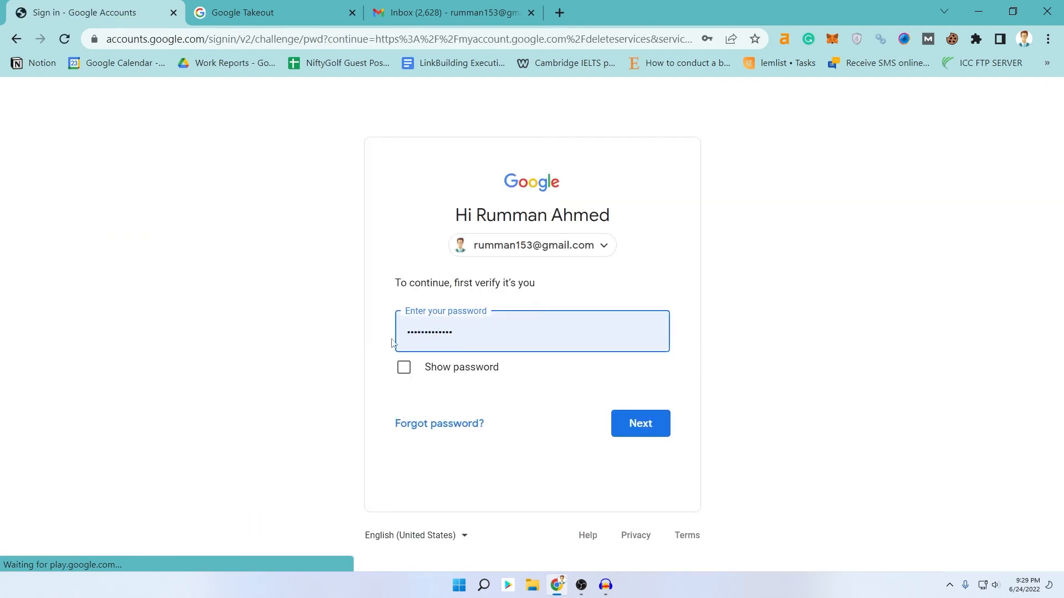
# - Submit the password verification with Next to reach the delete-a-service list
pyautogui.click(638, 422)
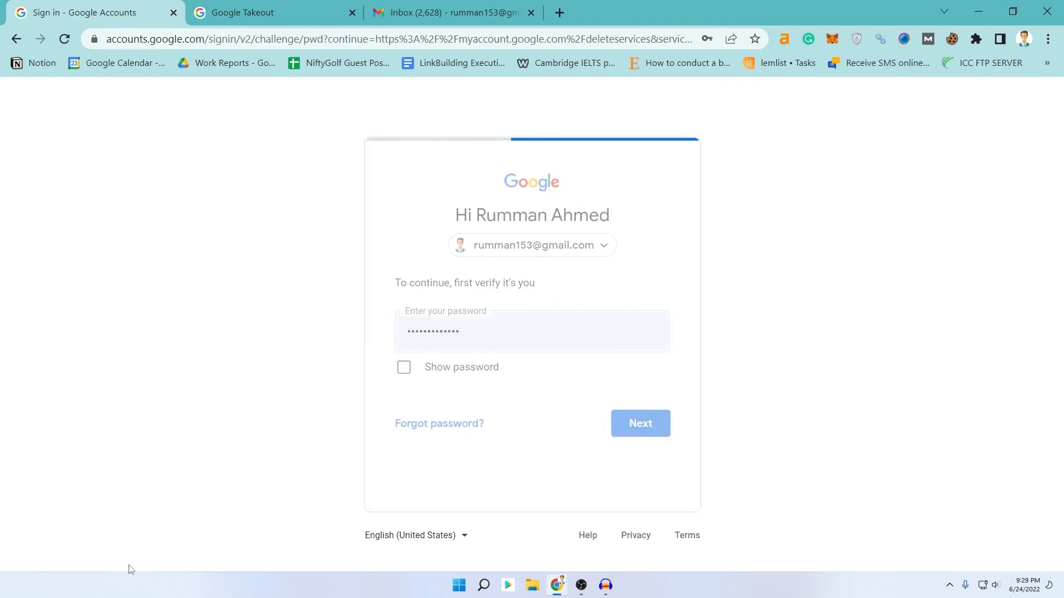
pyautogui.click(639, 422)
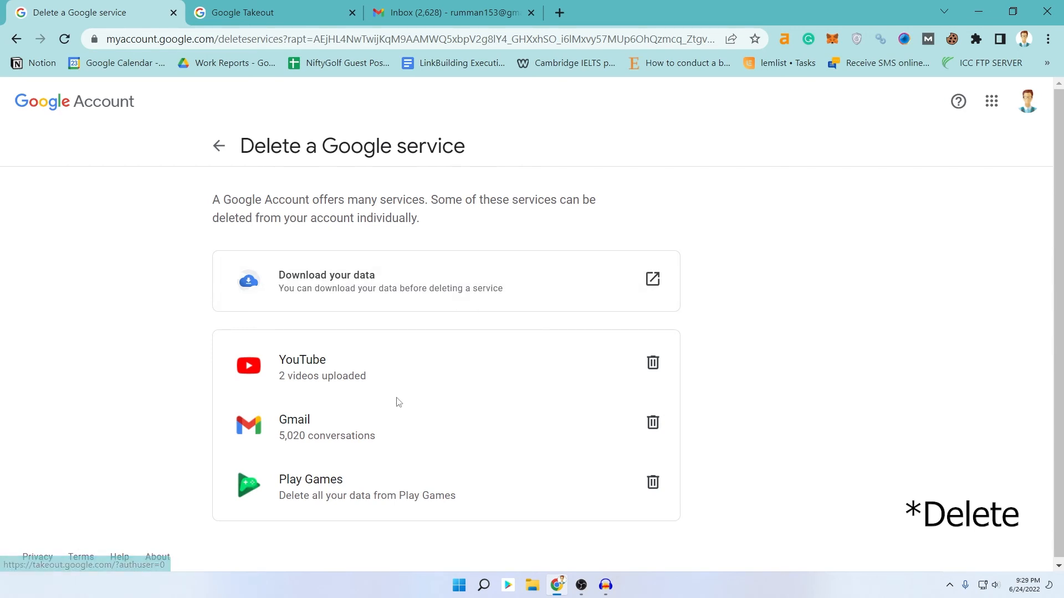
pyautogui.moveTo(522, 376)
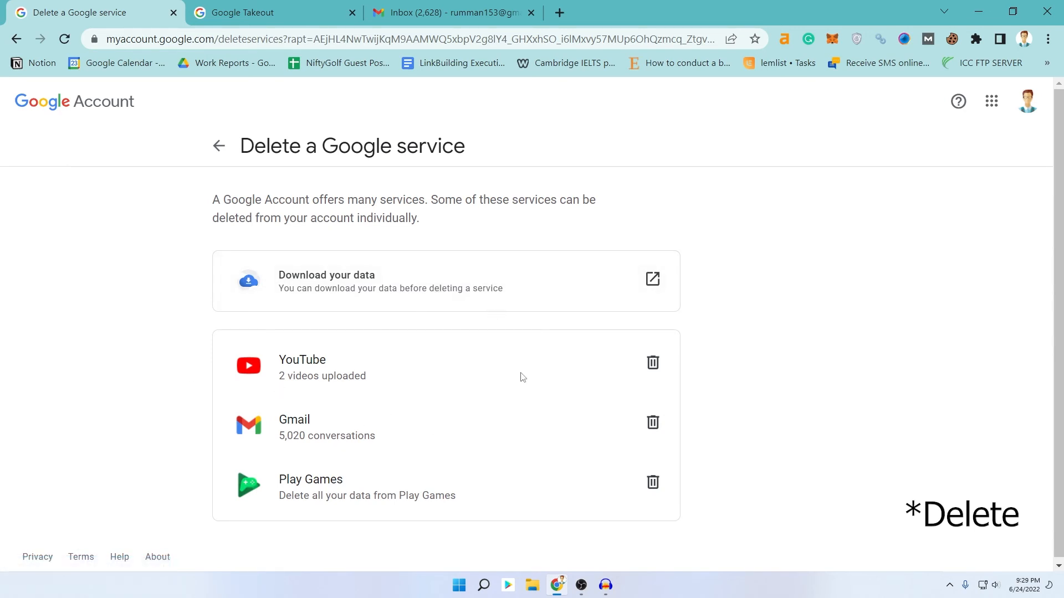
pyautogui.moveTo(651, 423)
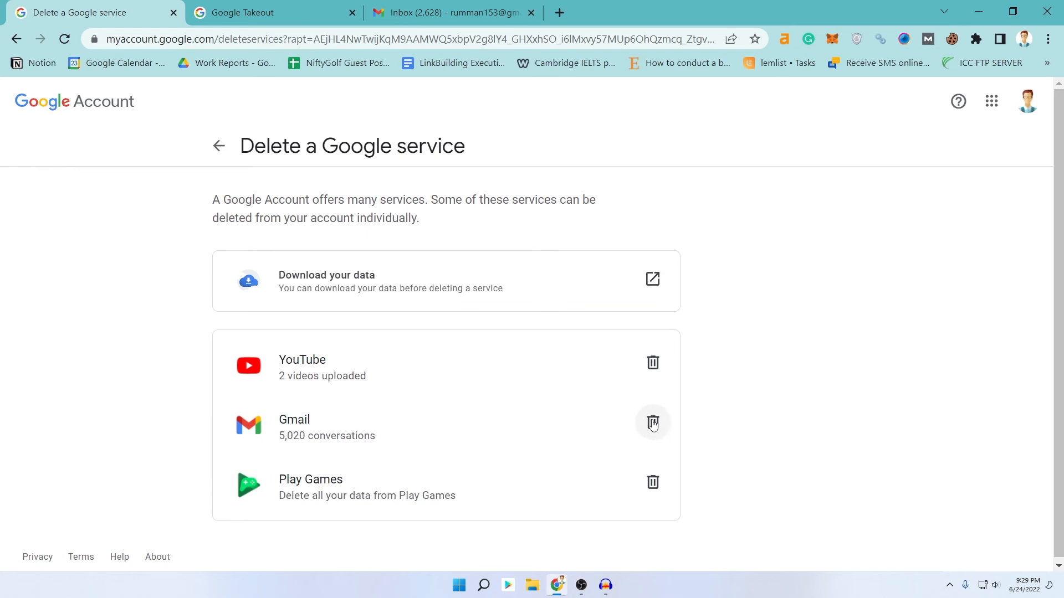